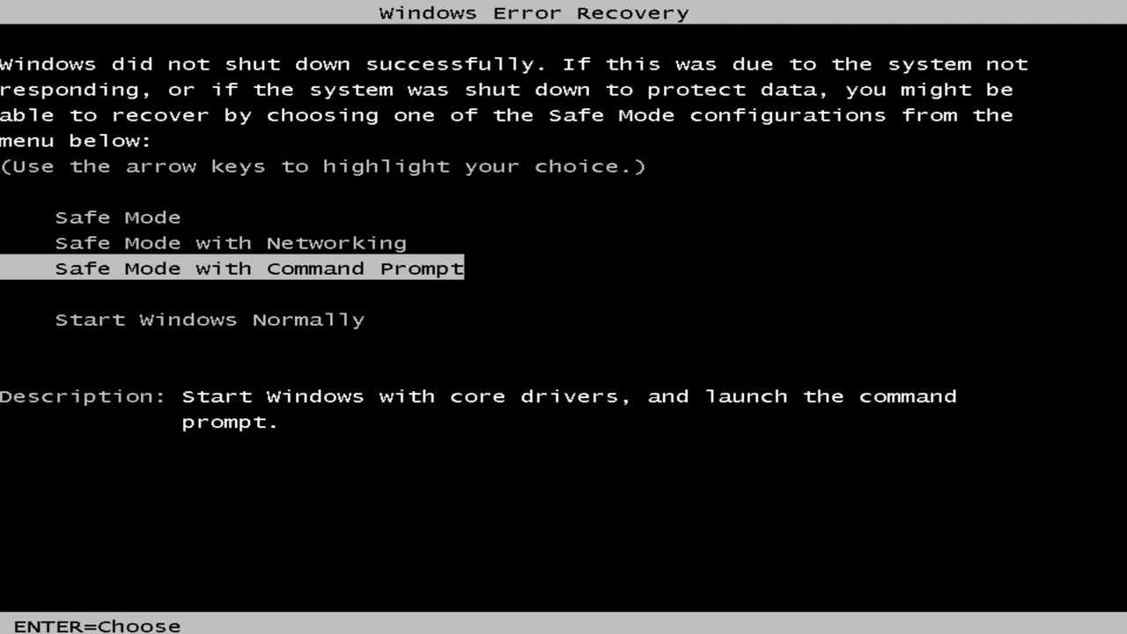
- Boot Windows into Safe Mode with Networking from the error recovery menu
{"action": "key", "text": "Up"}
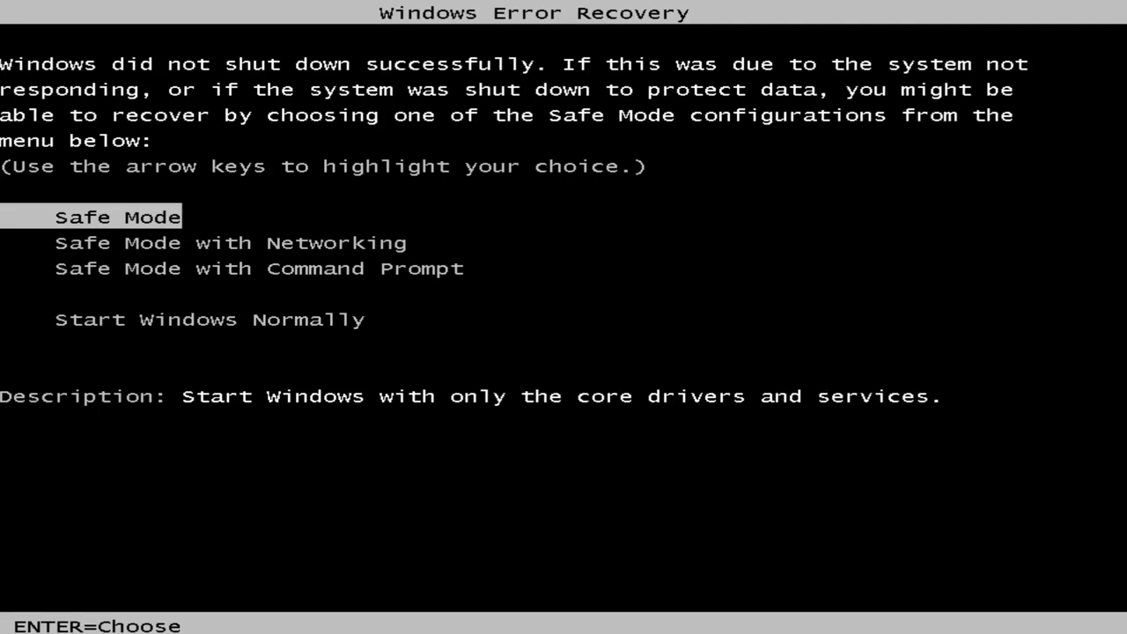
{"action": "key", "text": "Down"}
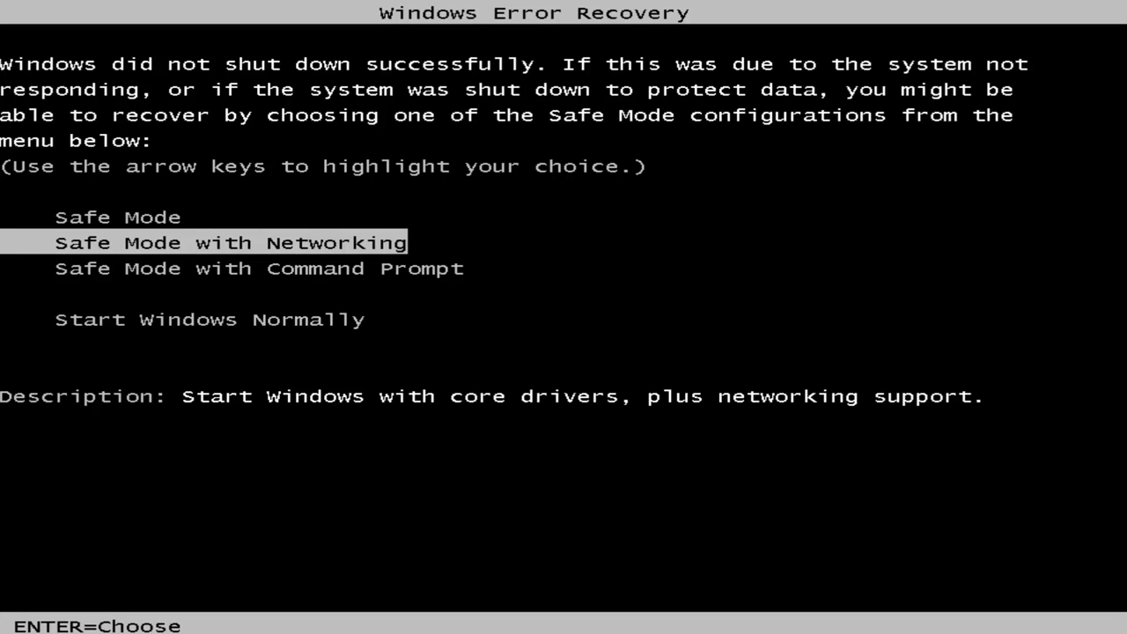
{"action": "key", "text": "enter"}
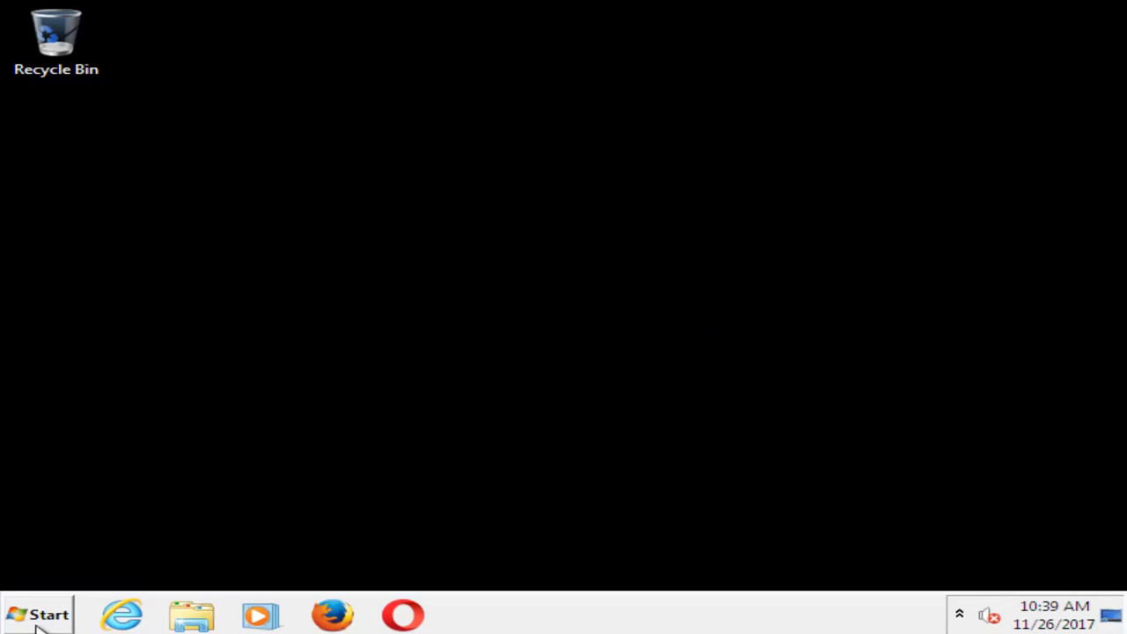
- Search 'reg' from Start and run the regedit result as administrator
{"action": "left_click", "coordinate": [37, 614]}
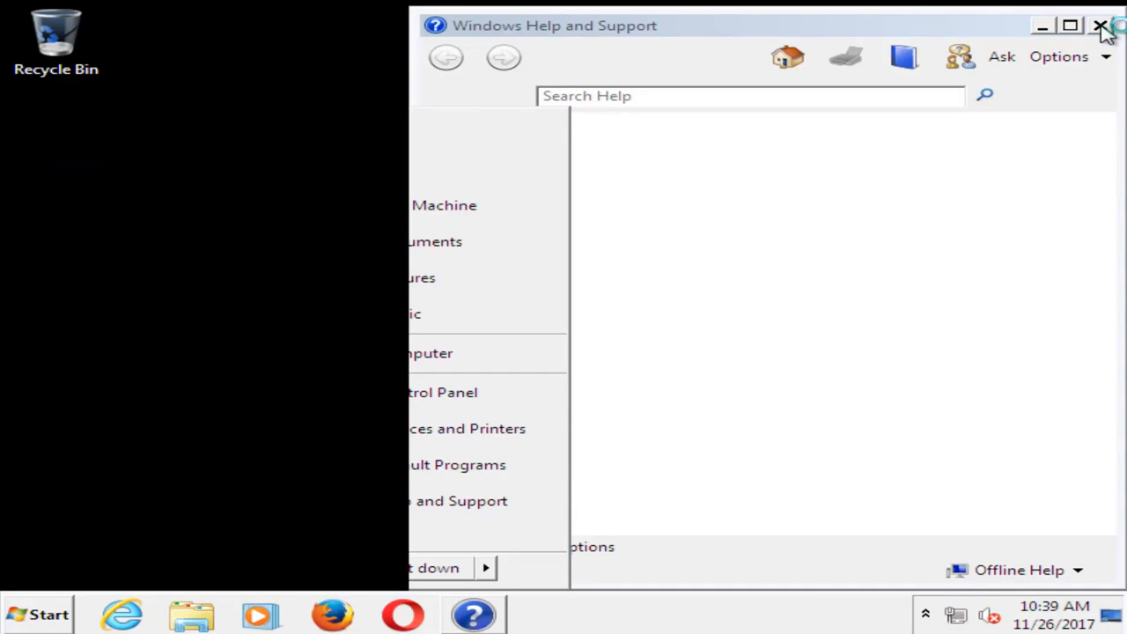
{"action": "left_click", "coordinate": [37, 613]}
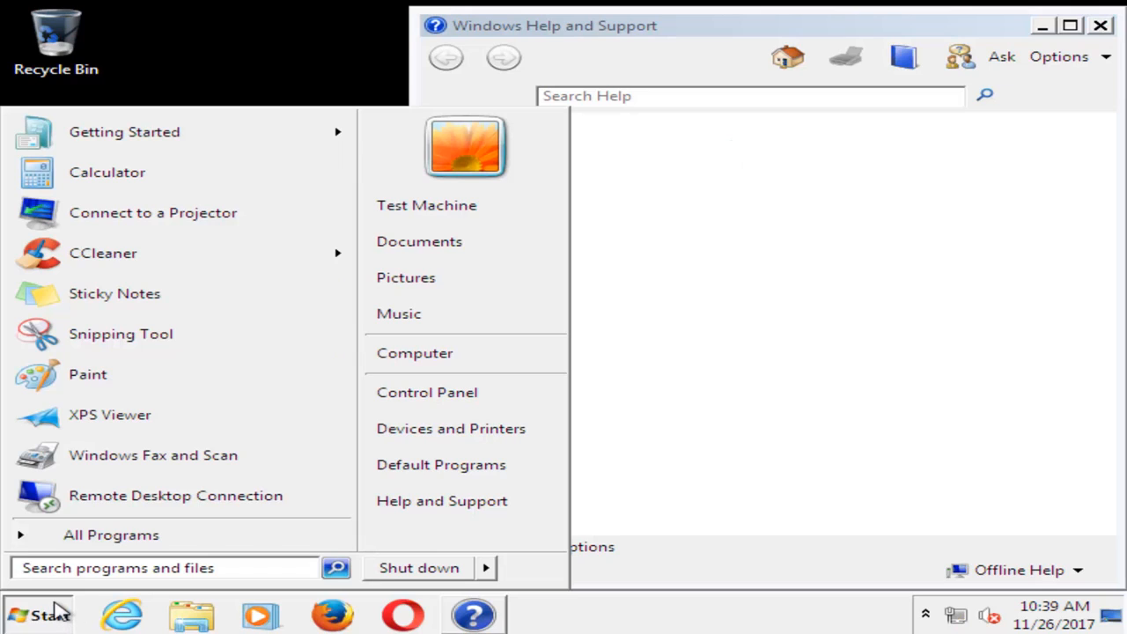
{"action": "type", "text": "regedit"}
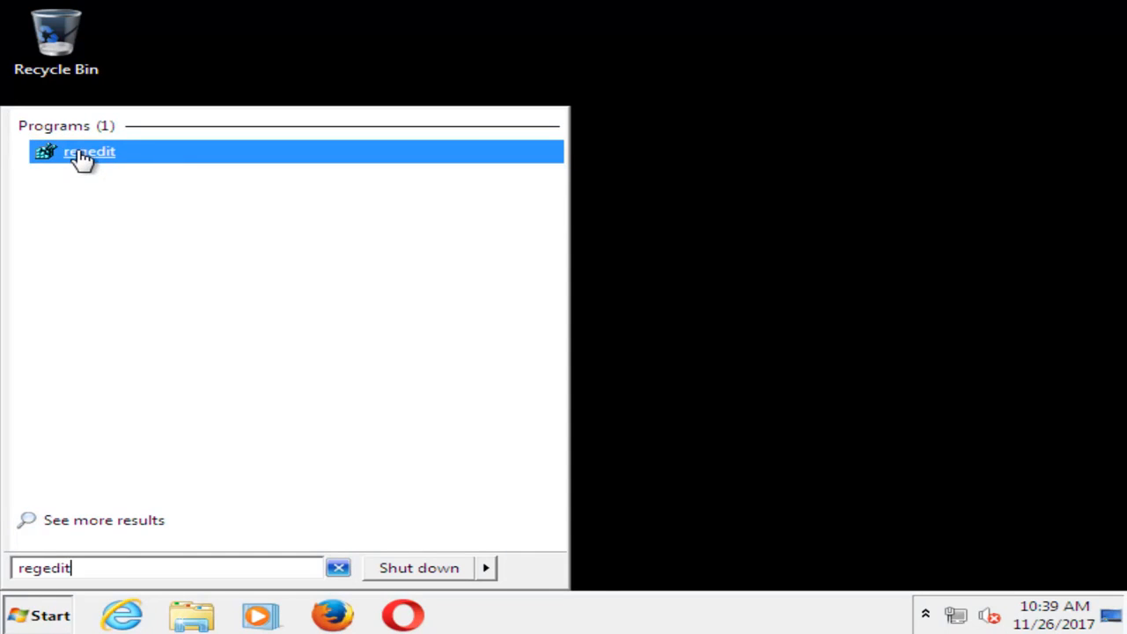
{"action": "right_click", "coordinate": [88, 152]}
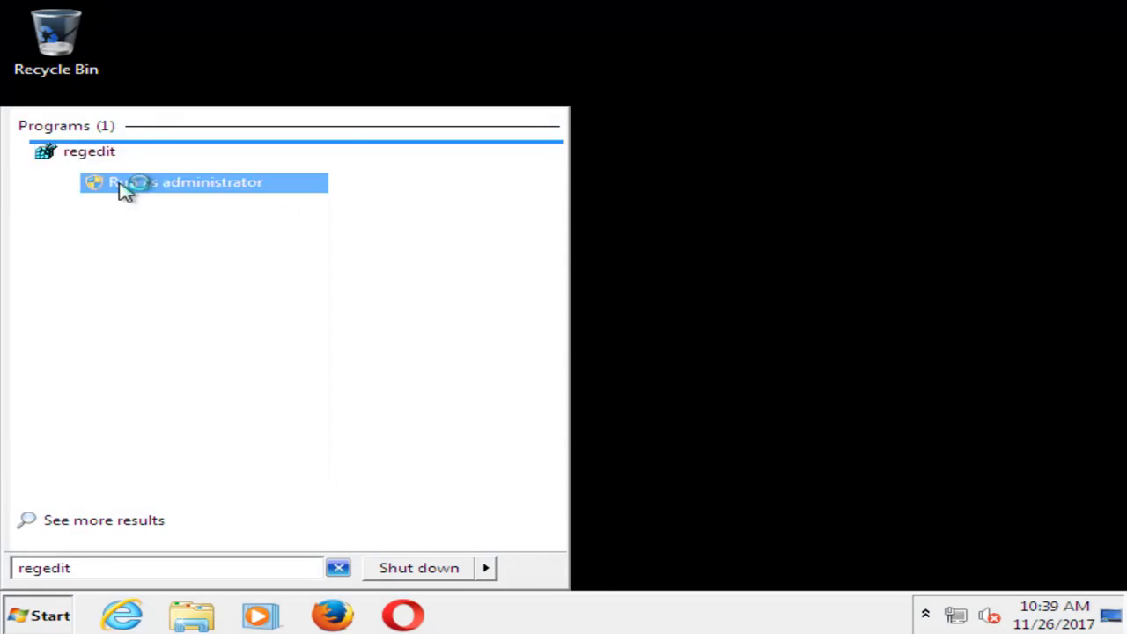
{"action": "left_click", "coordinate": [202, 181]}
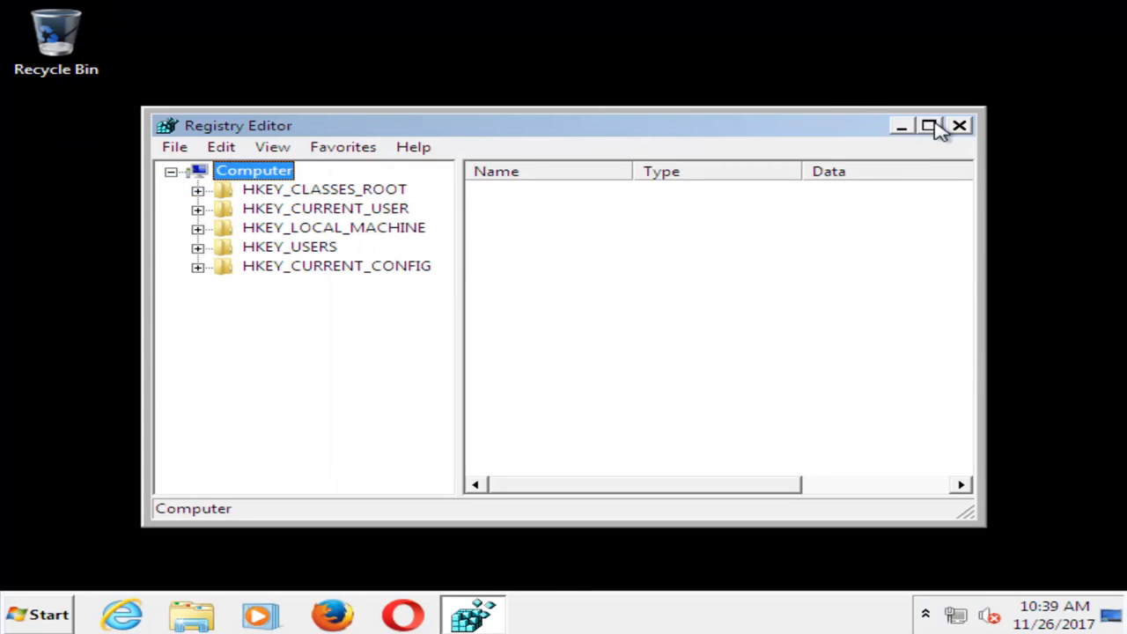
- Maximize the editor and expand HKEY_LOCAL_MACHINE to list HARDWARE, SAM, SECURITY, SOFTWARE, SYSTEM
{"action": "left_click", "coordinate": [930, 125]}
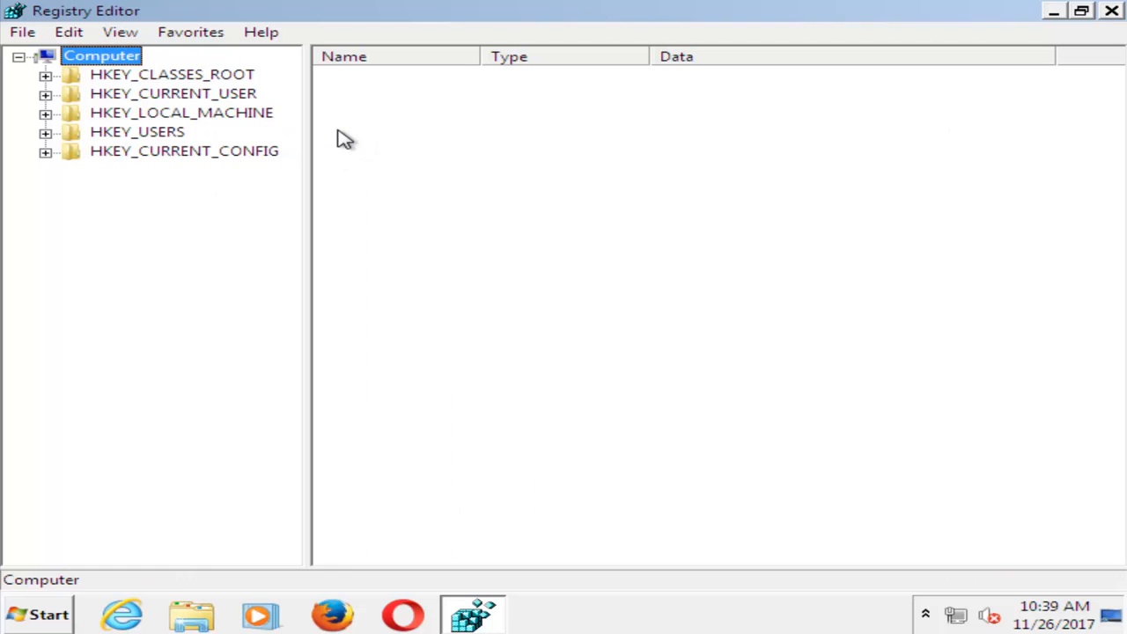
{"action": "mouse_move", "coordinate": [141, 115]}
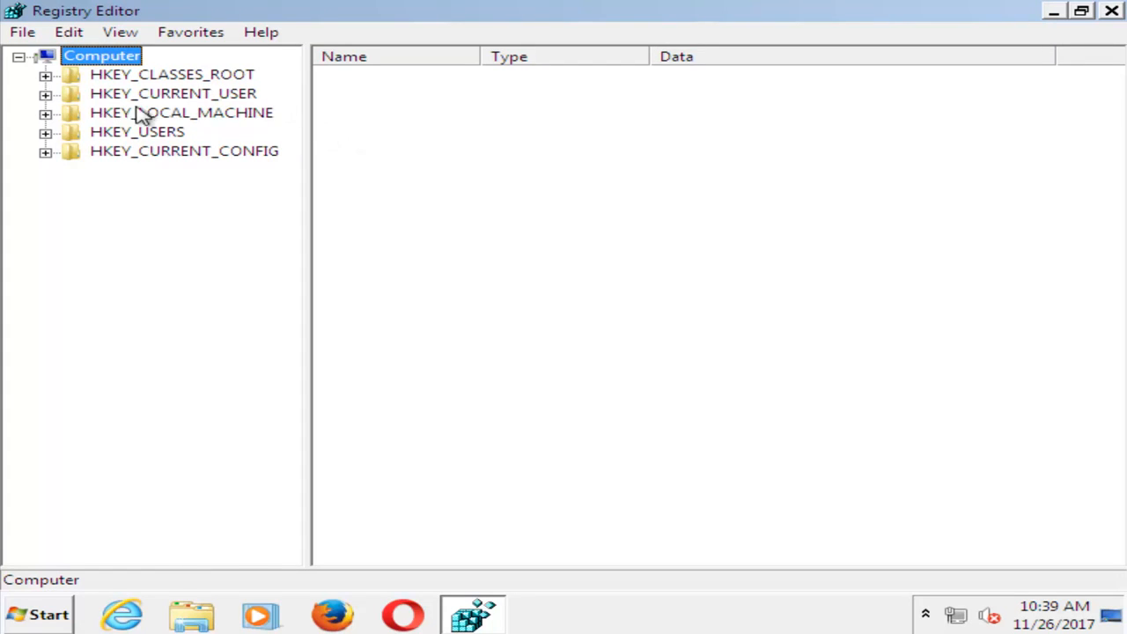
{"action": "left_click", "coordinate": [179, 113]}
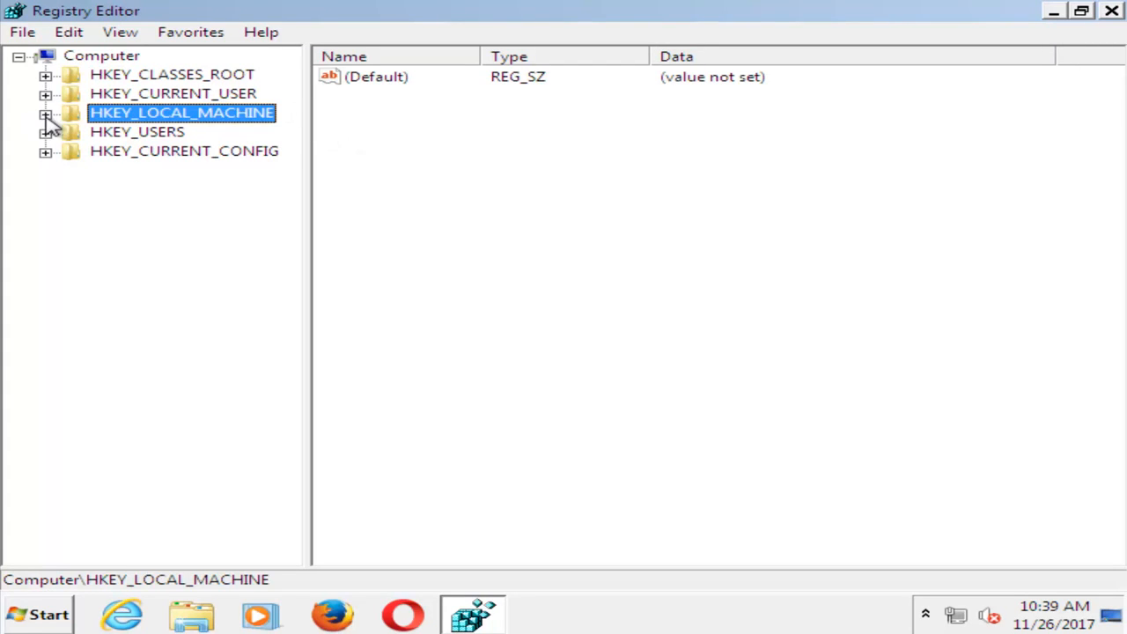
{"action": "left_click", "coordinate": [46, 113]}
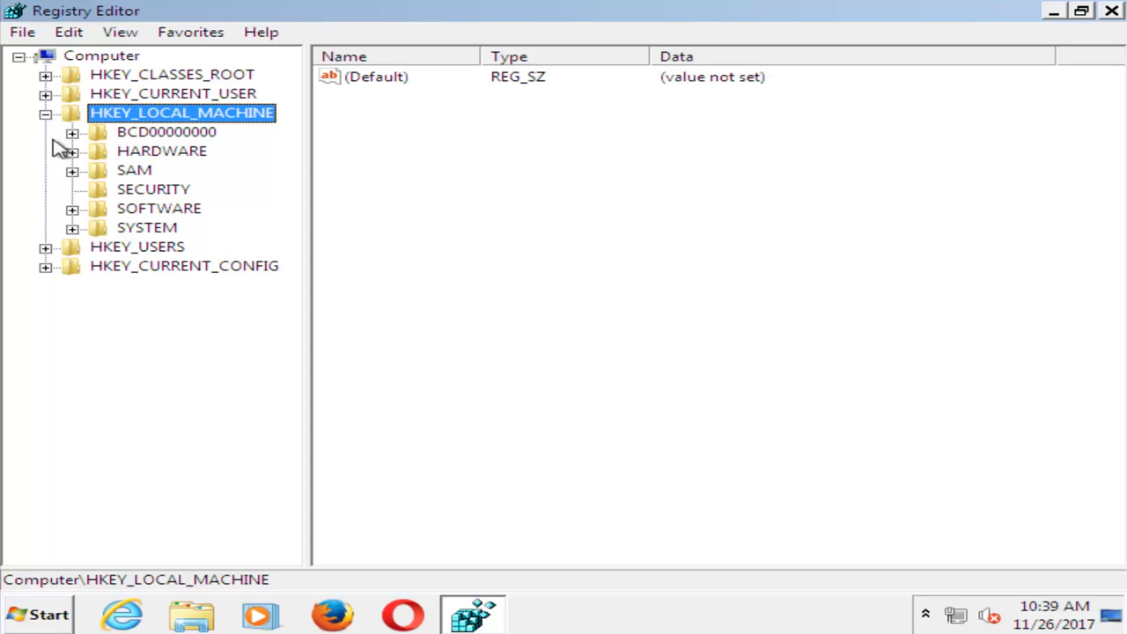
{"action": "mouse_move", "coordinate": [79, 227]}
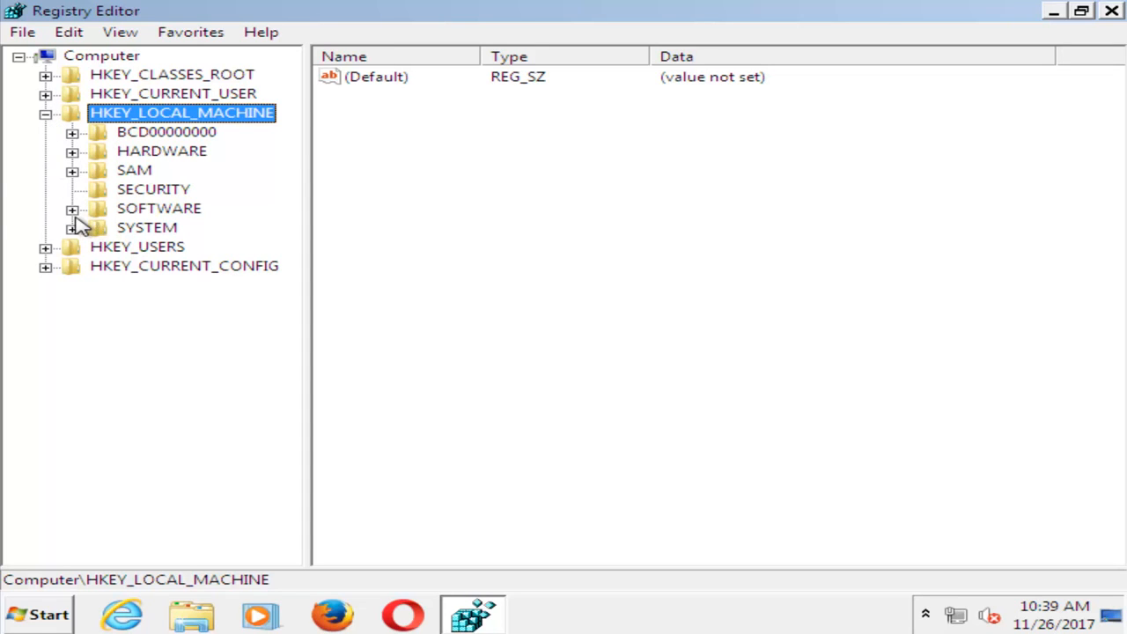
- Expand SOFTWARE then Microsoft and scroll the tree down toward Windows NT
{"action": "left_click", "coordinate": [72, 210]}
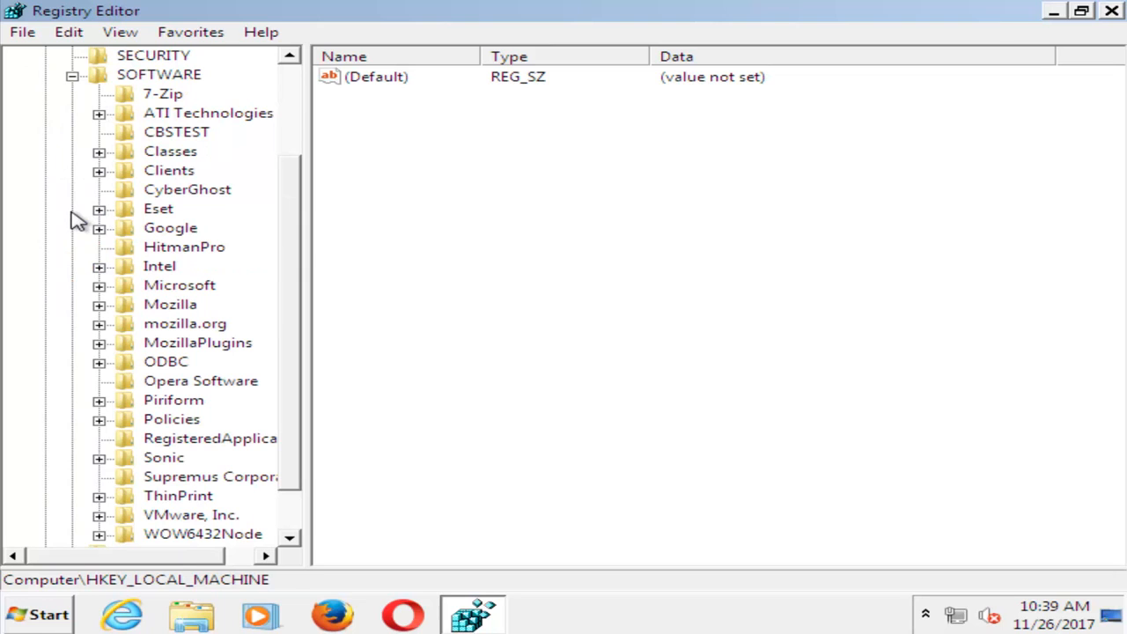
{"action": "mouse_move", "coordinate": [307, 114]}
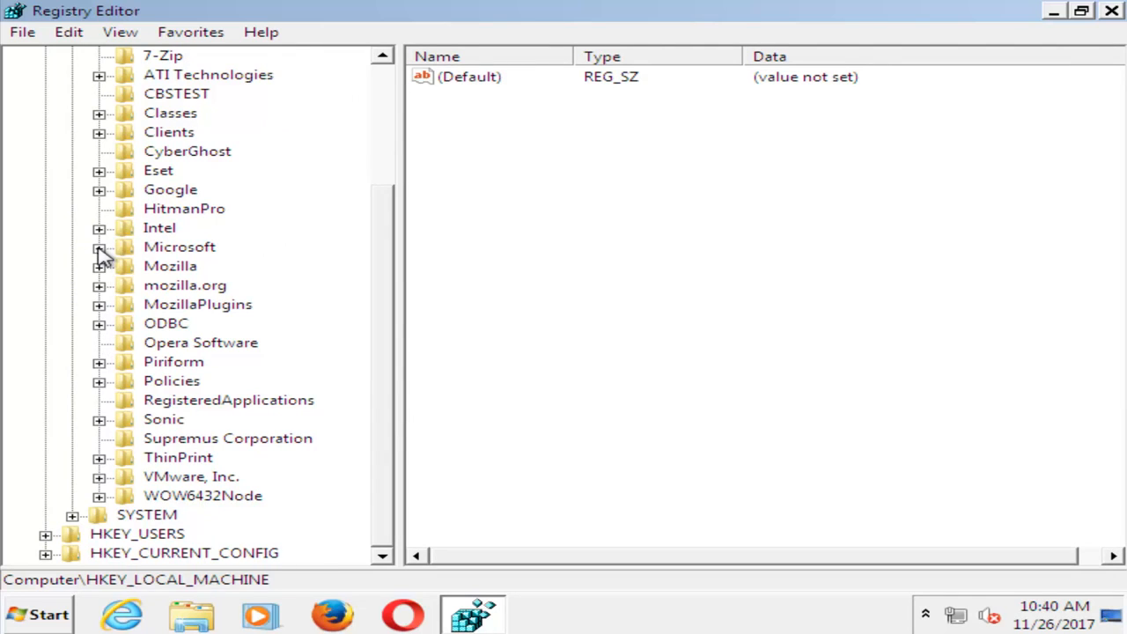
{"action": "left_click", "coordinate": [99, 247]}
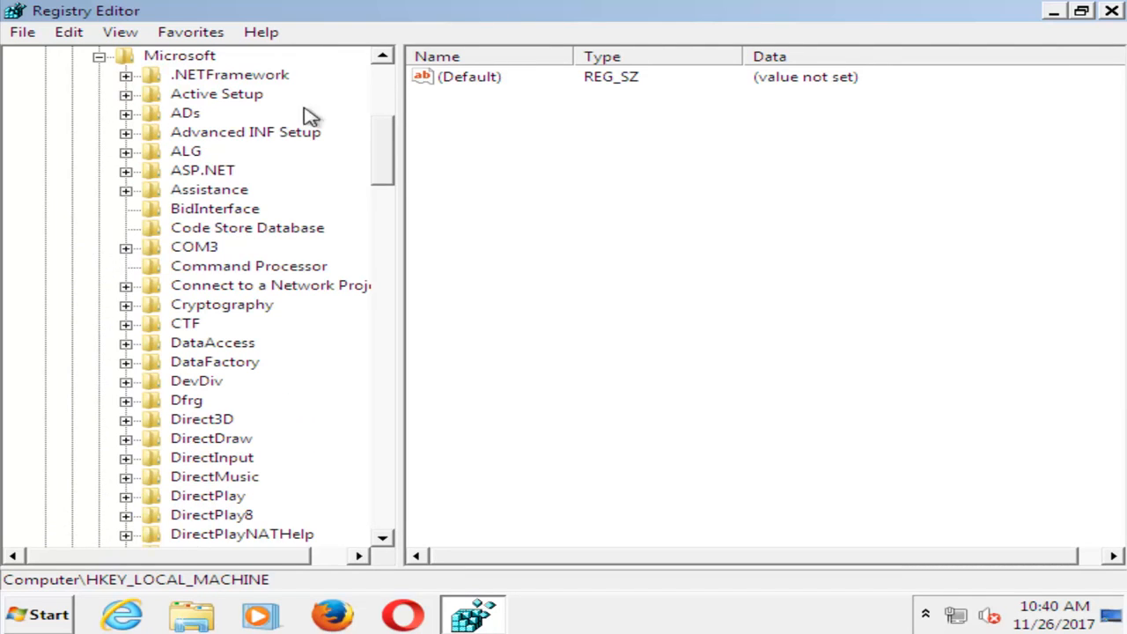
{"action": "mouse_move", "coordinate": [437, 106]}
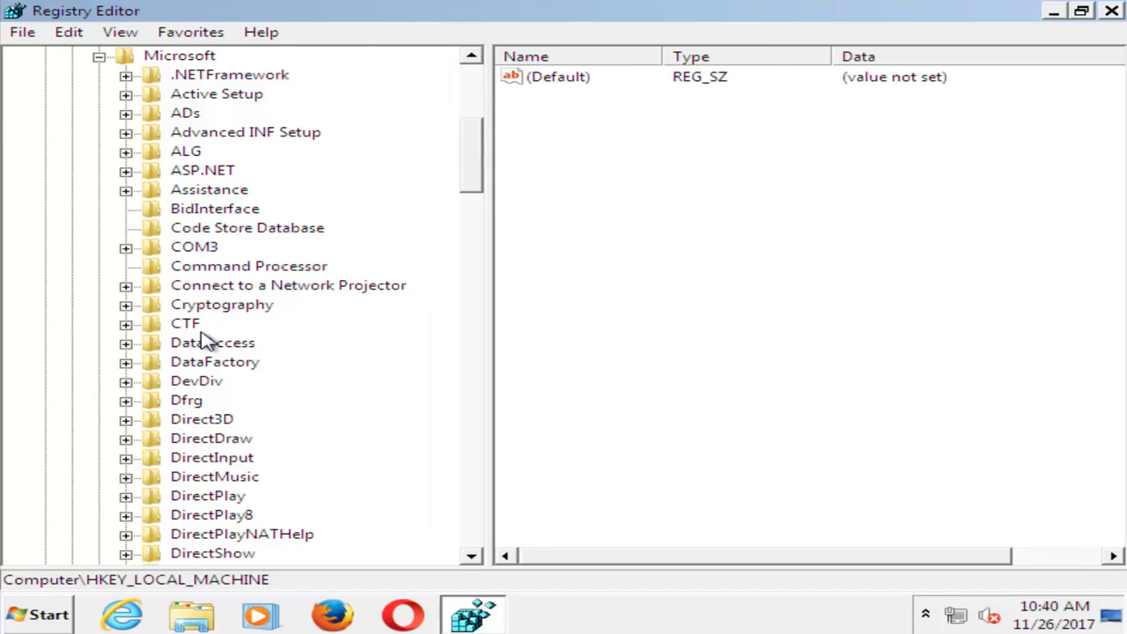
{"action": "scroll", "scroll_direction": "down", "scroll_amount": 3}
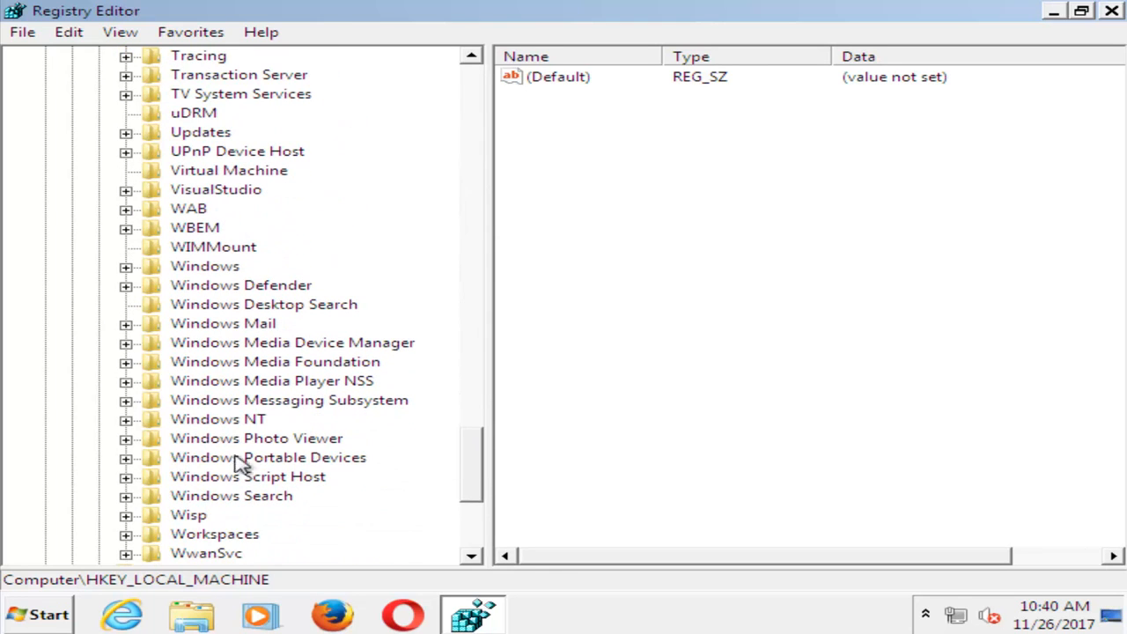
{"action": "left_click", "coordinate": [218, 419]}
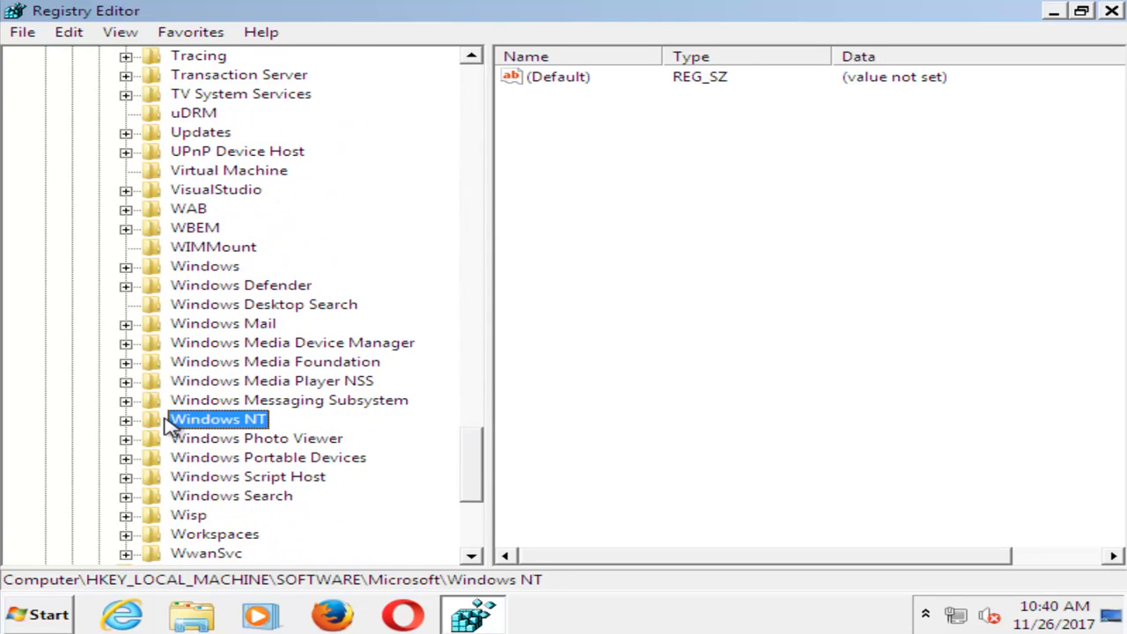
{"action": "left_click", "coordinate": [127, 419]}
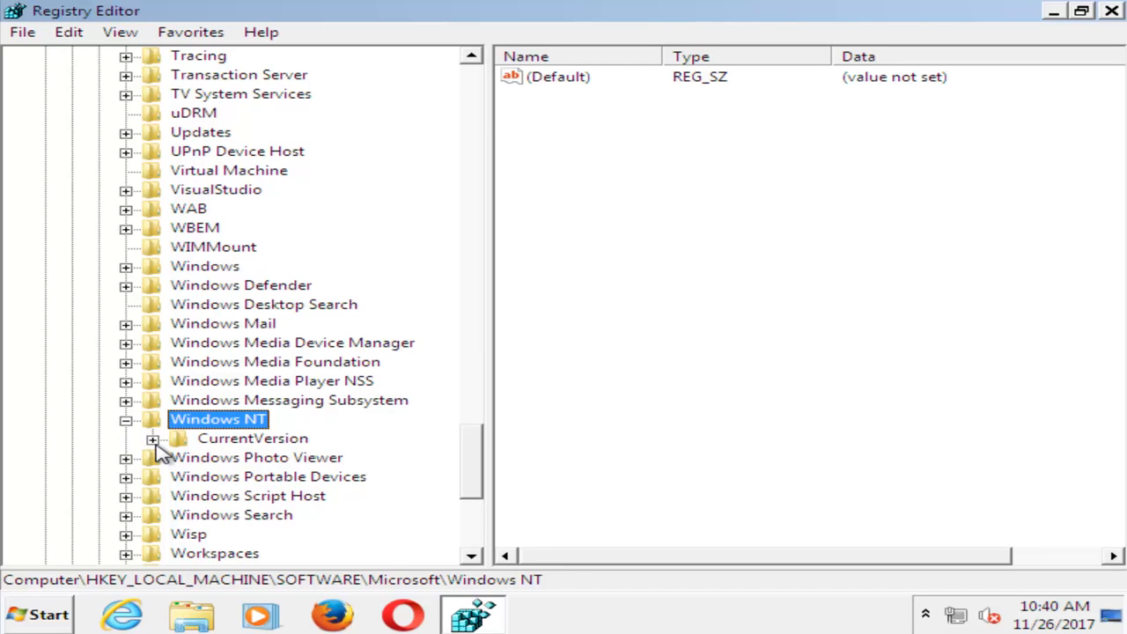
{"action": "left_click", "coordinate": [151, 436]}
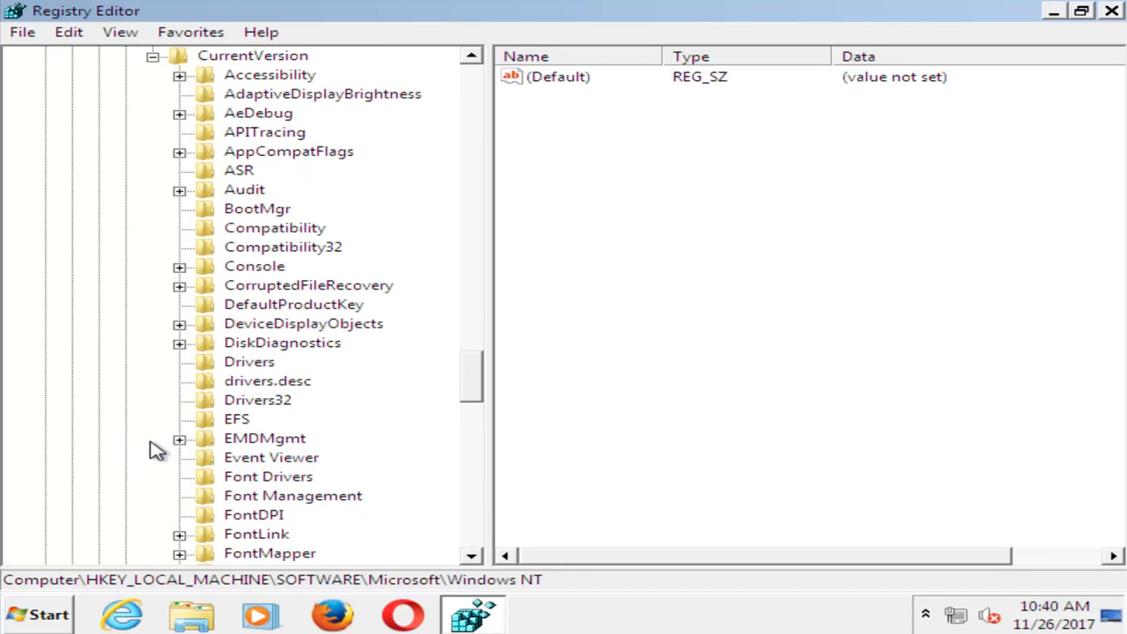
{"action": "mouse_move", "coordinate": [514, 387]}
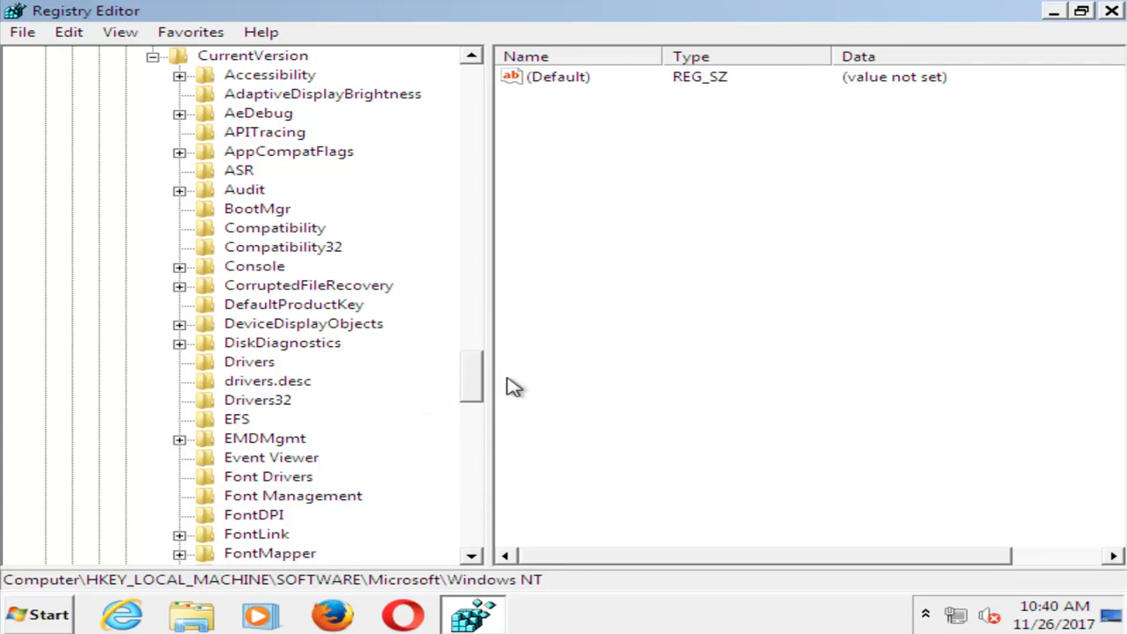
{"action": "left_click", "coordinate": [260, 475]}
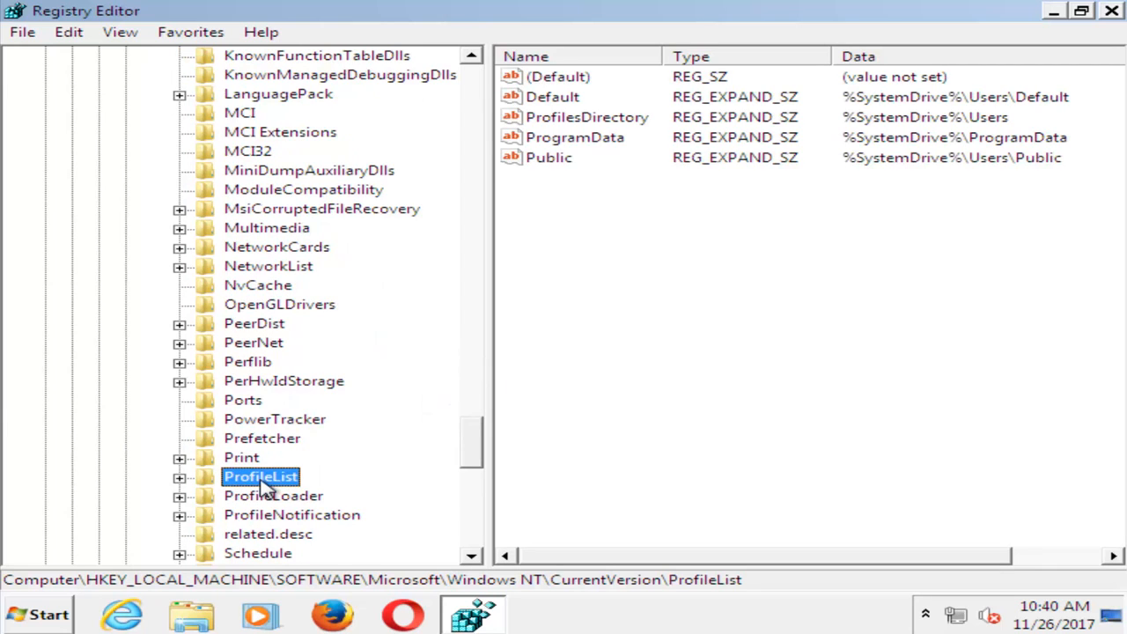
{"action": "left_click", "coordinate": [180, 476]}
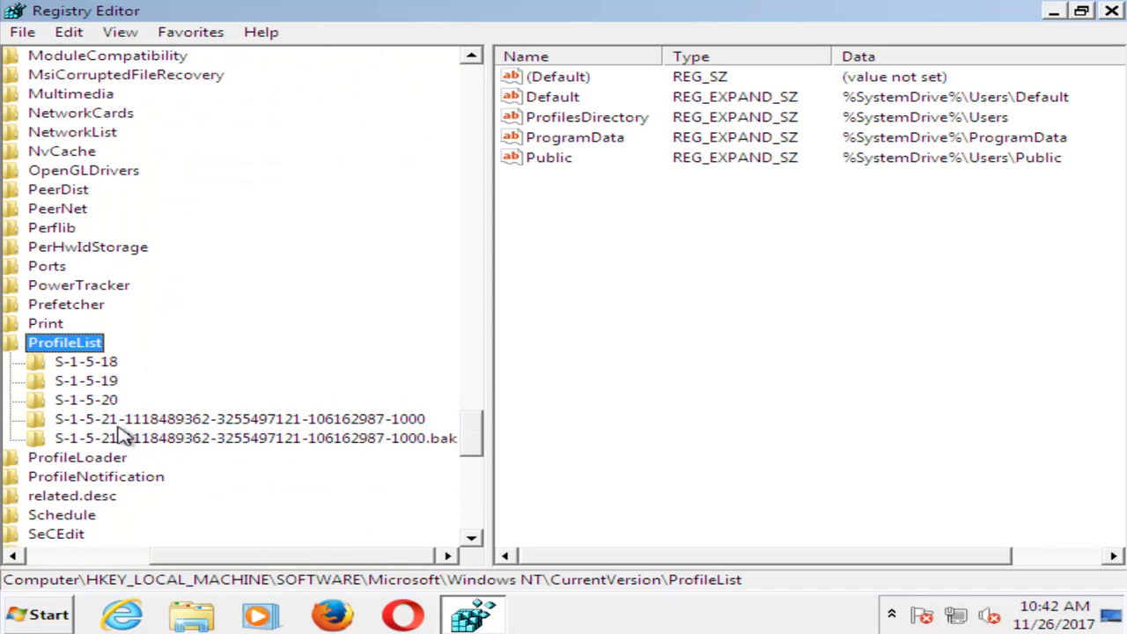
{"action": "mouse_move", "coordinate": [449, 449]}
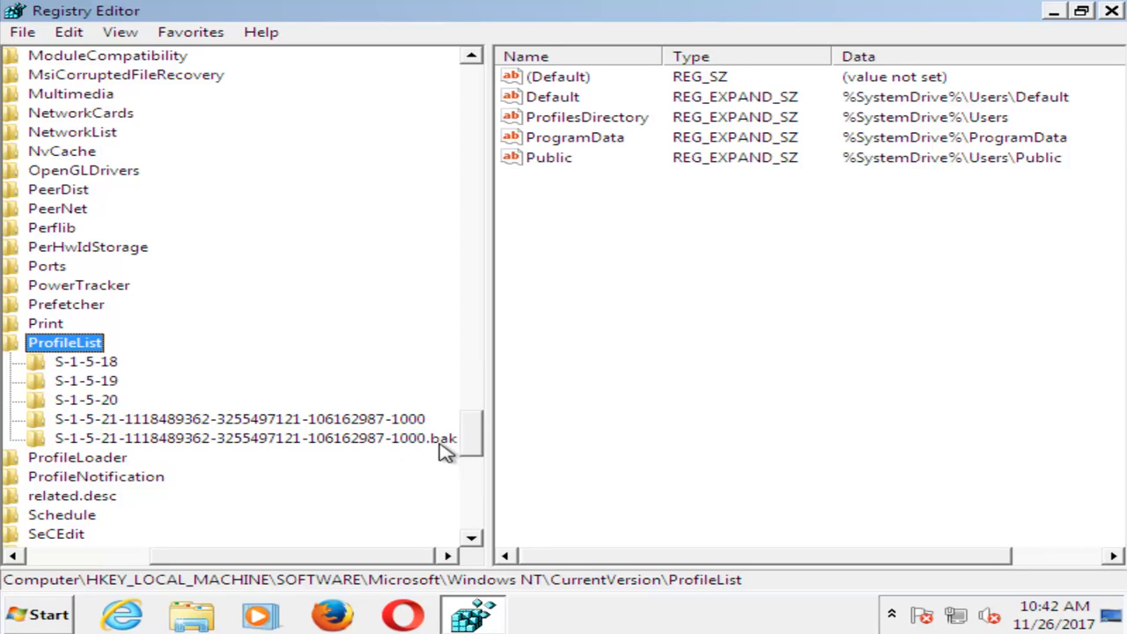
{"action": "mouse_move", "coordinate": [73, 438]}
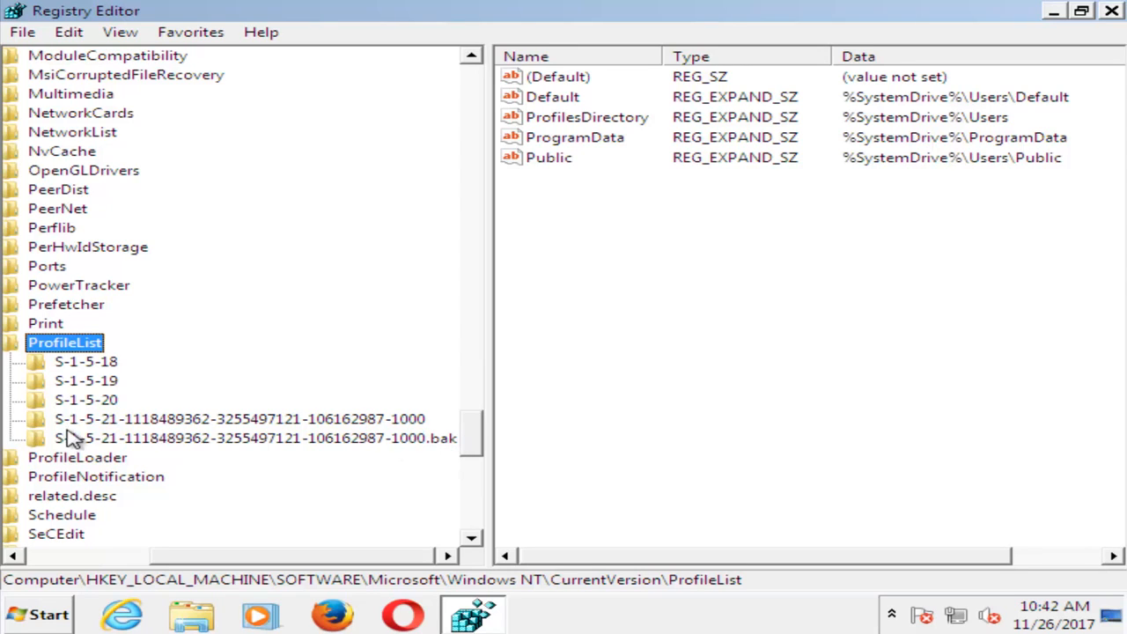
{"action": "mouse_move", "coordinate": [429, 458]}
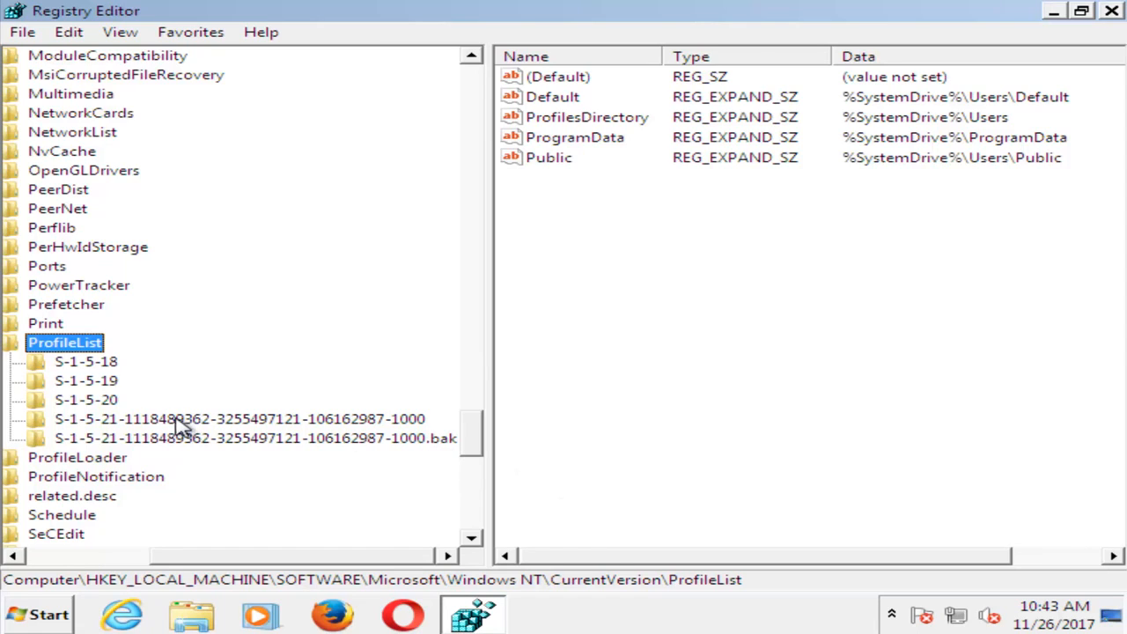
{"action": "mouse_move", "coordinate": [117, 444]}
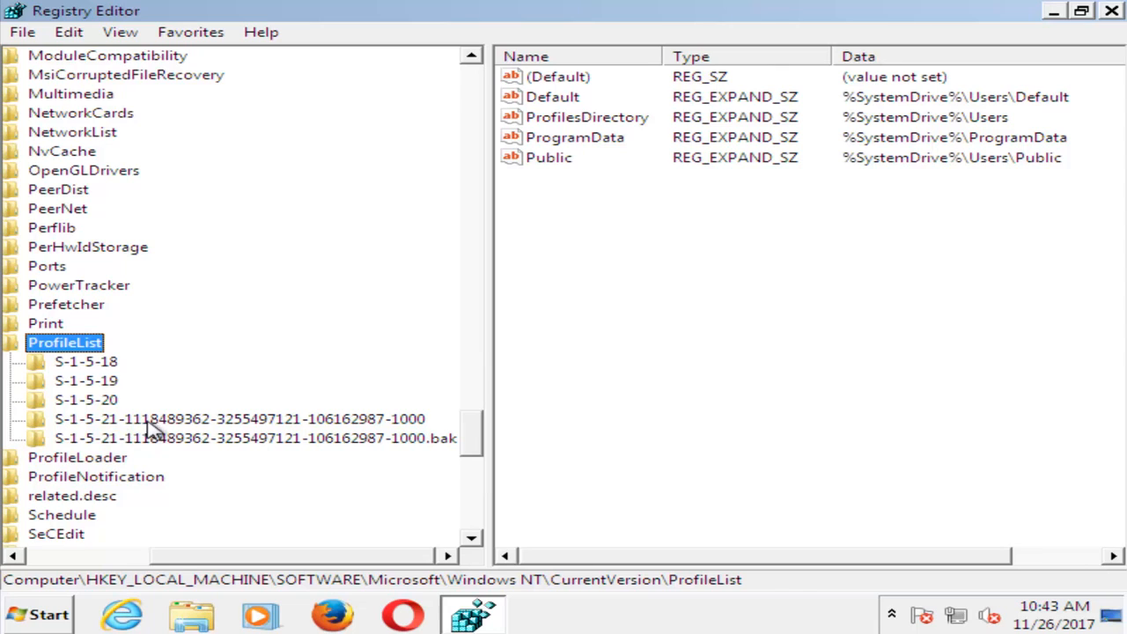
- Rename the non-.bak S-1-5-21 profile key to move the .bak suffix onto it
{"action": "left_click", "coordinate": [240, 419]}
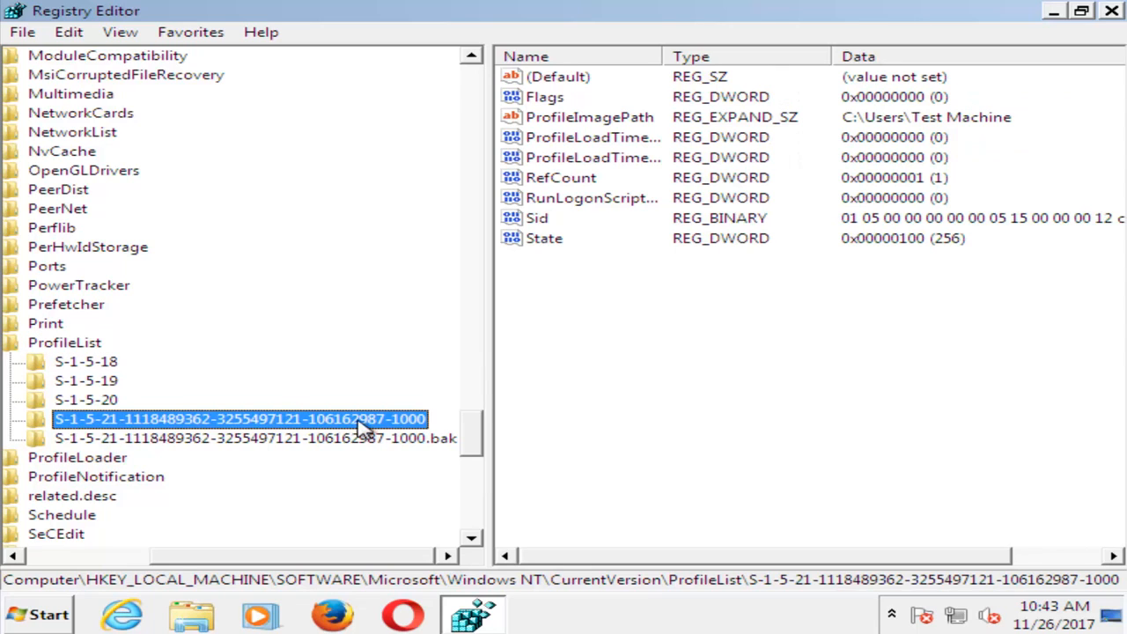
{"action": "right_click", "coordinate": [240, 420]}
{"action": "type", "text": ".ba"}
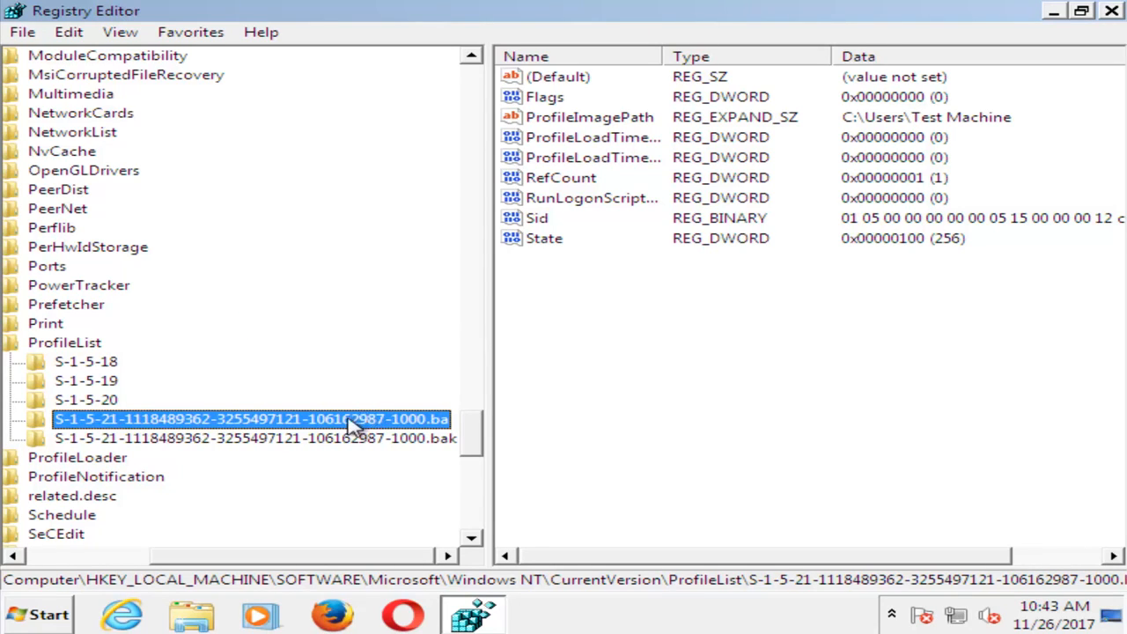
{"action": "mouse_move", "coordinate": [325, 442]}
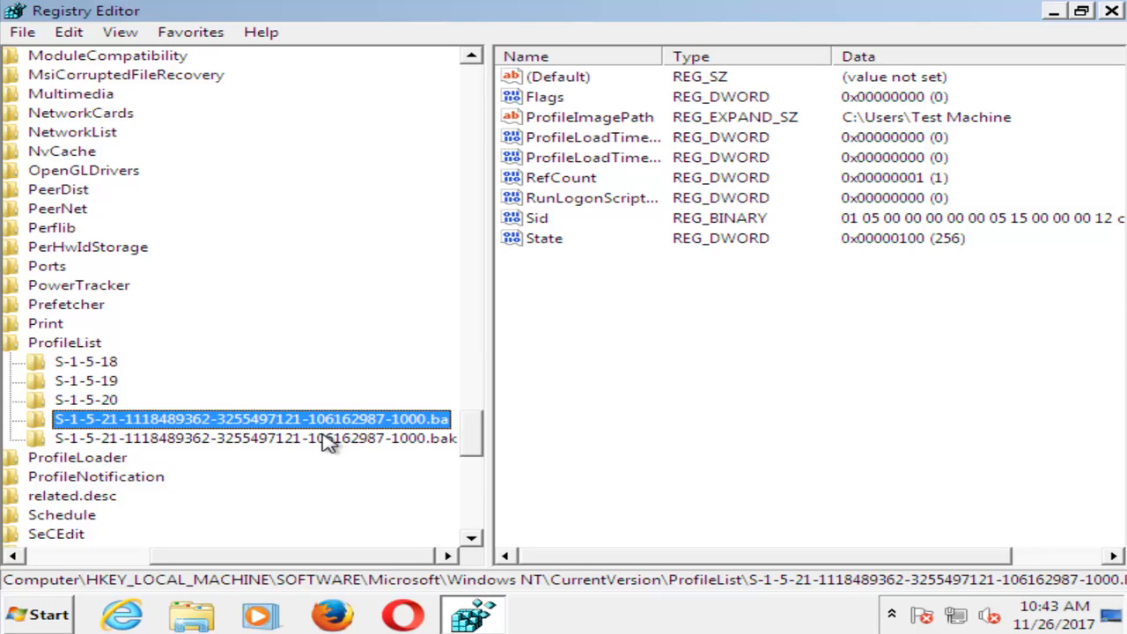
{"action": "mouse_move", "coordinate": [441, 450]}
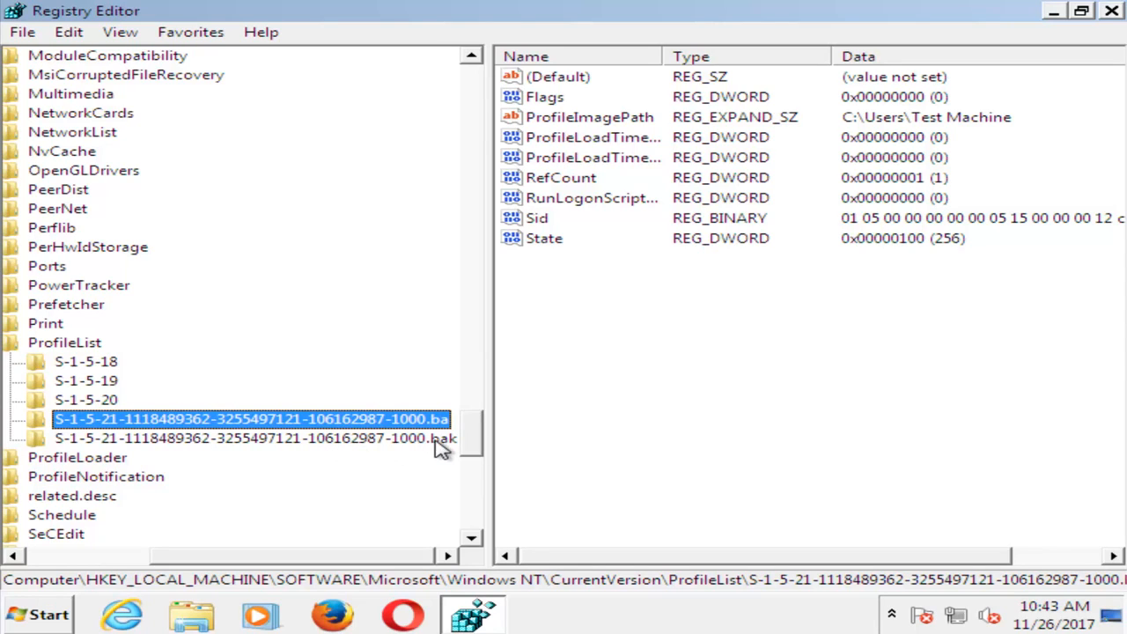
{"action": "mouse_move", "coordinate": [309, 441]}
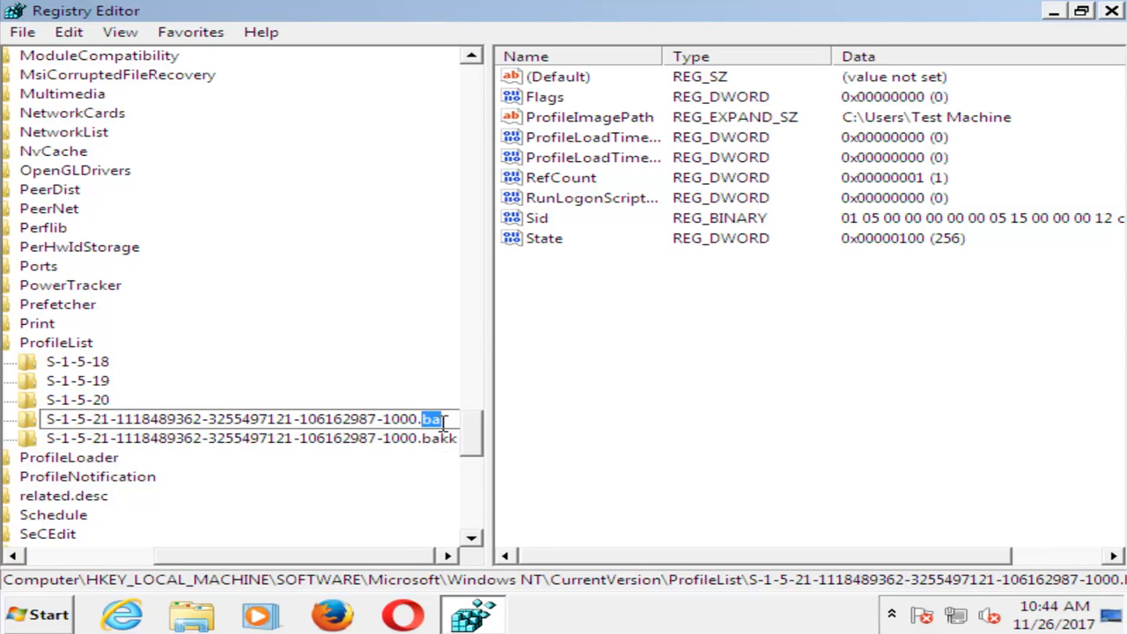
{"action": "right_click", "coordinate": [246, 419]}
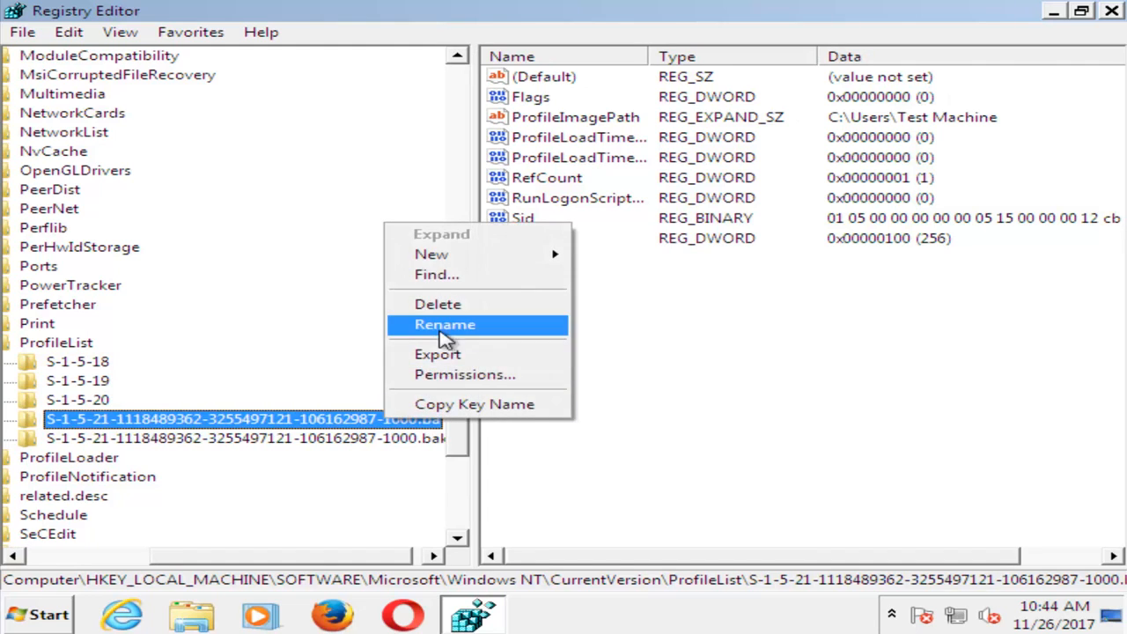
{"action": "left_click", "coordinate": [444, 324]}
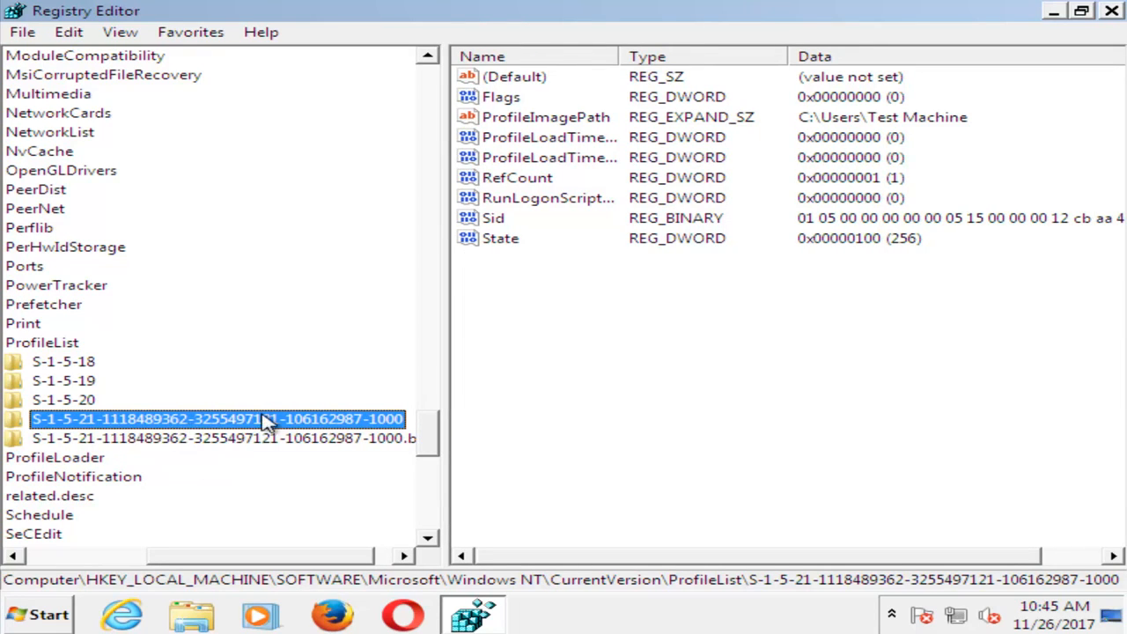
{"action": "mouse_move", "coordinate": [190, 428]}
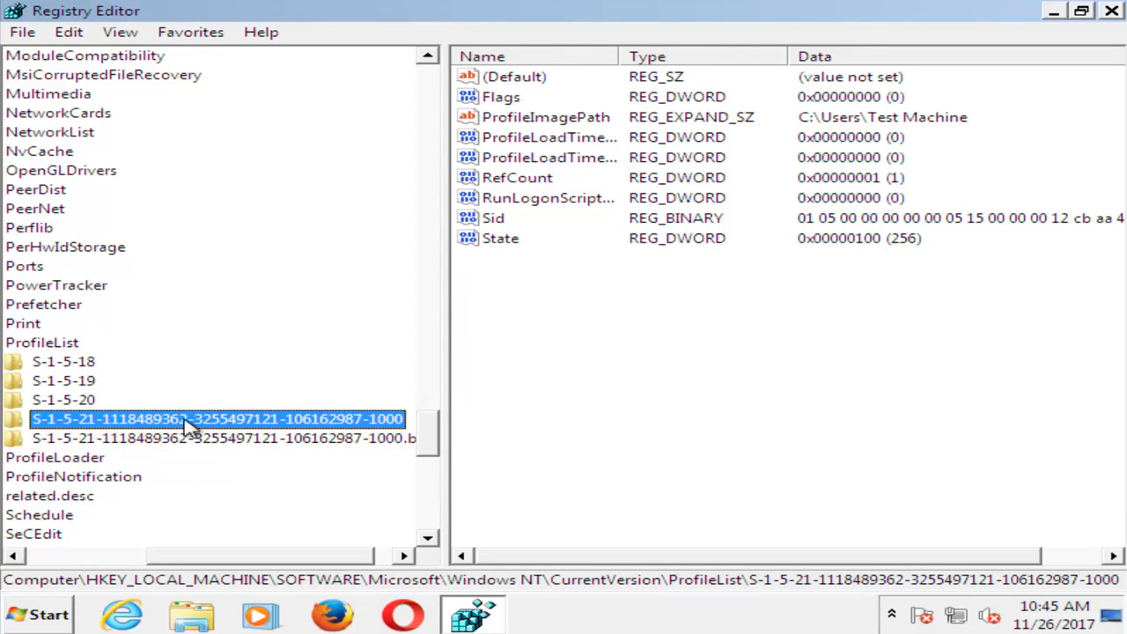
{"action": "mouse_move", "coordinate": [260, 428]}
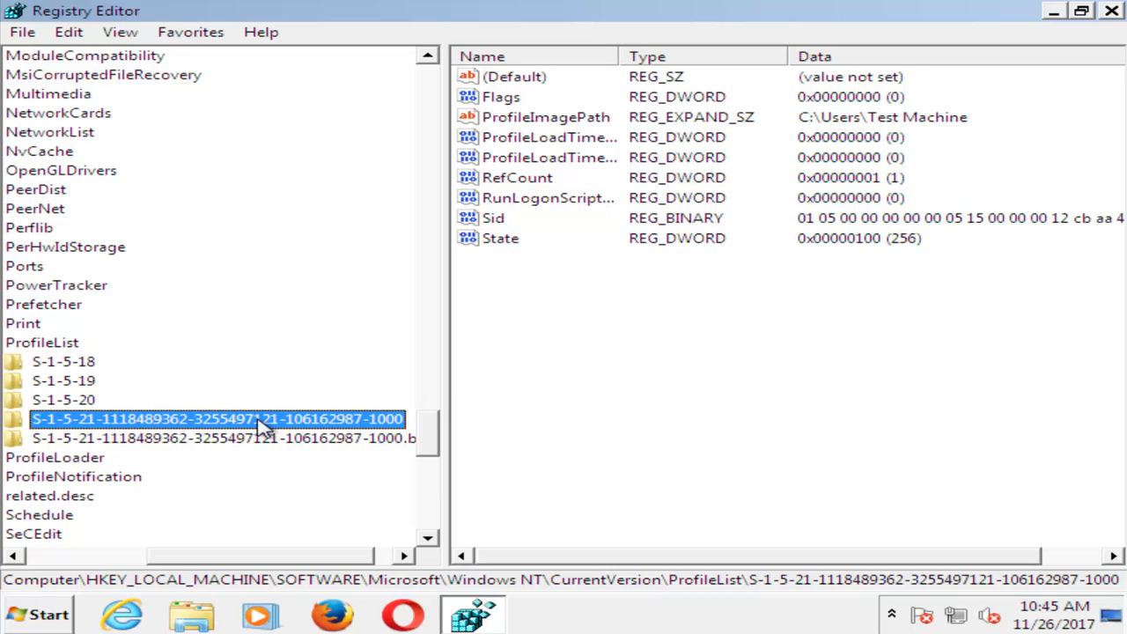
{"action": "mouse_move", "coordinate": [215, 412]}
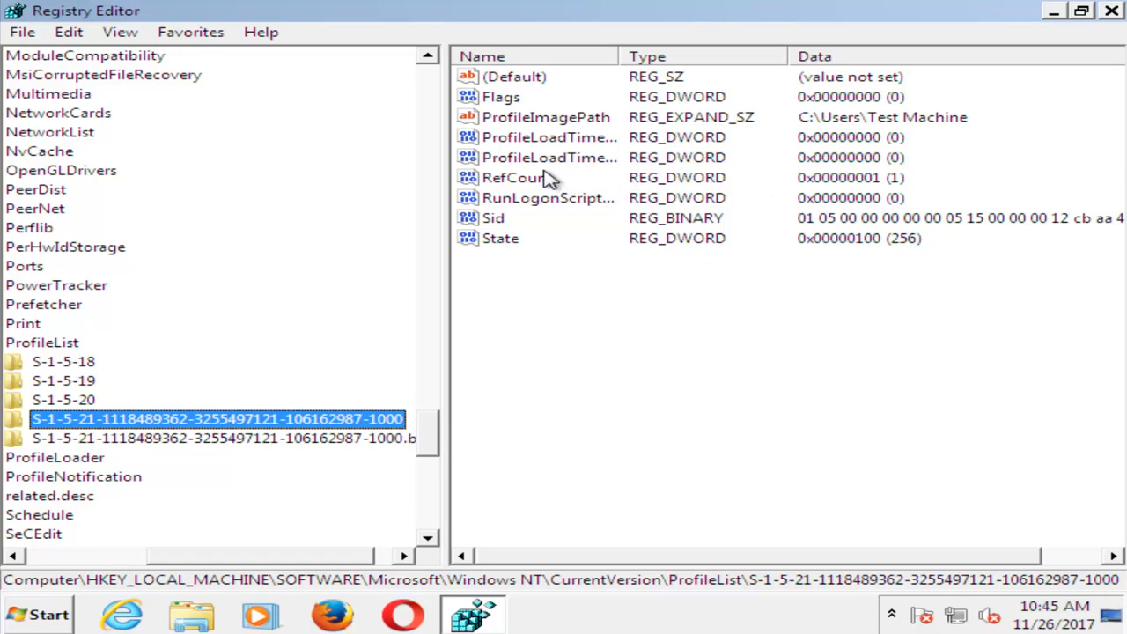
- Change RefCount under the -1000 profile key from its value to 0
{"action": "double_click", "coordinate": [514, 176]}
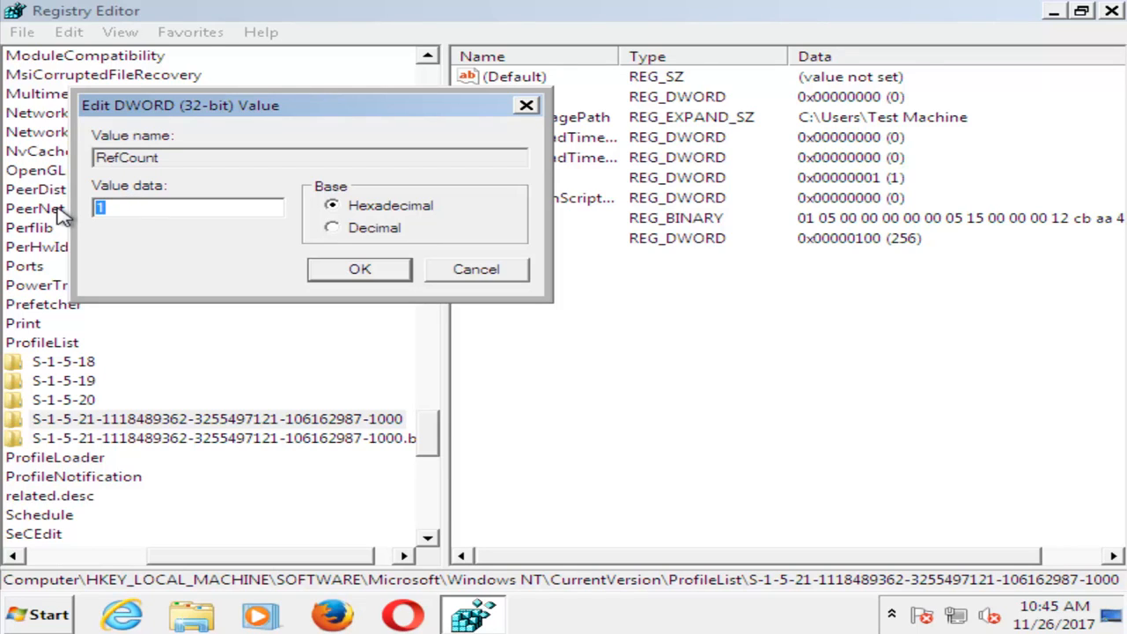
{"action": "type", "text": "0"}
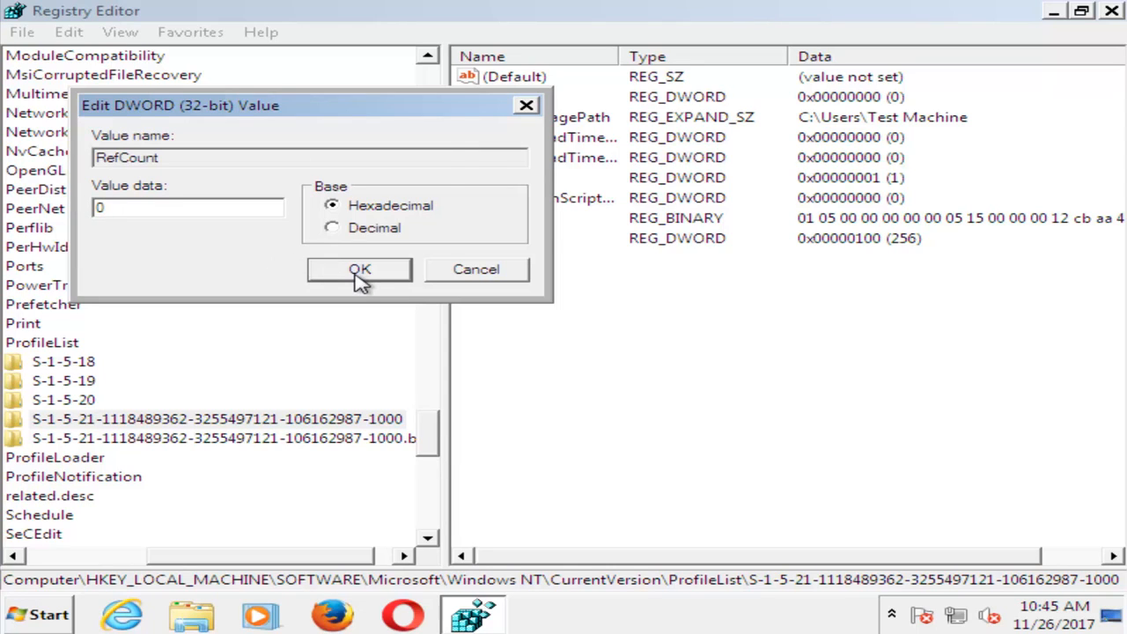
{"action": "left_click", "coordinate": [359, 268]}
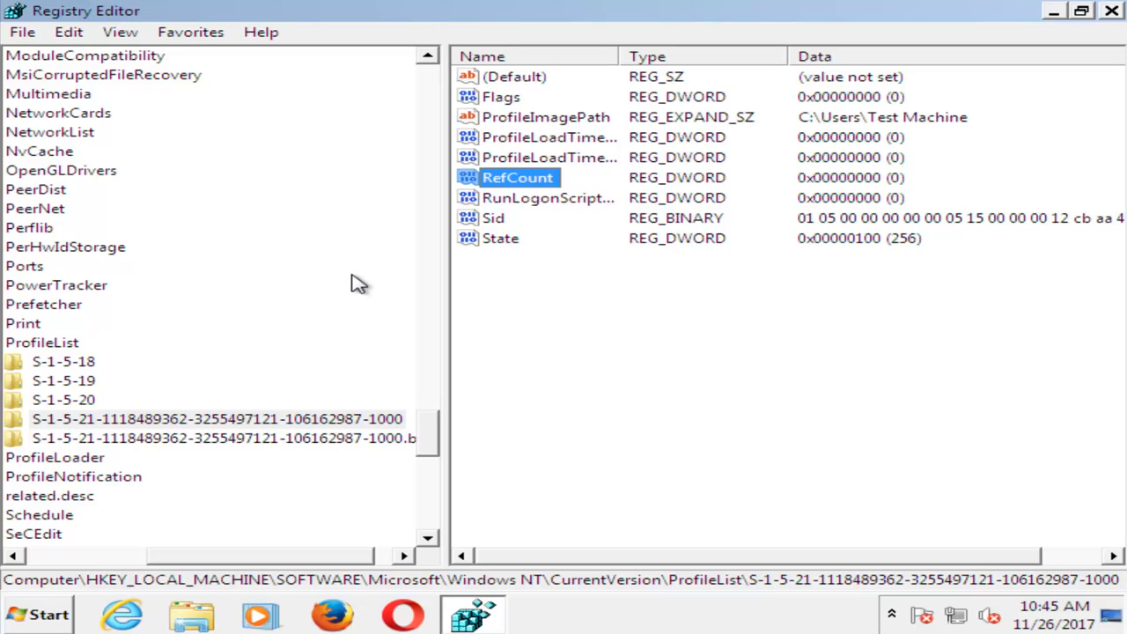
- Change State under the -1000 profile key to 0, matching RefCount
{"action": "double_click", "coordinate": [500, 237]}
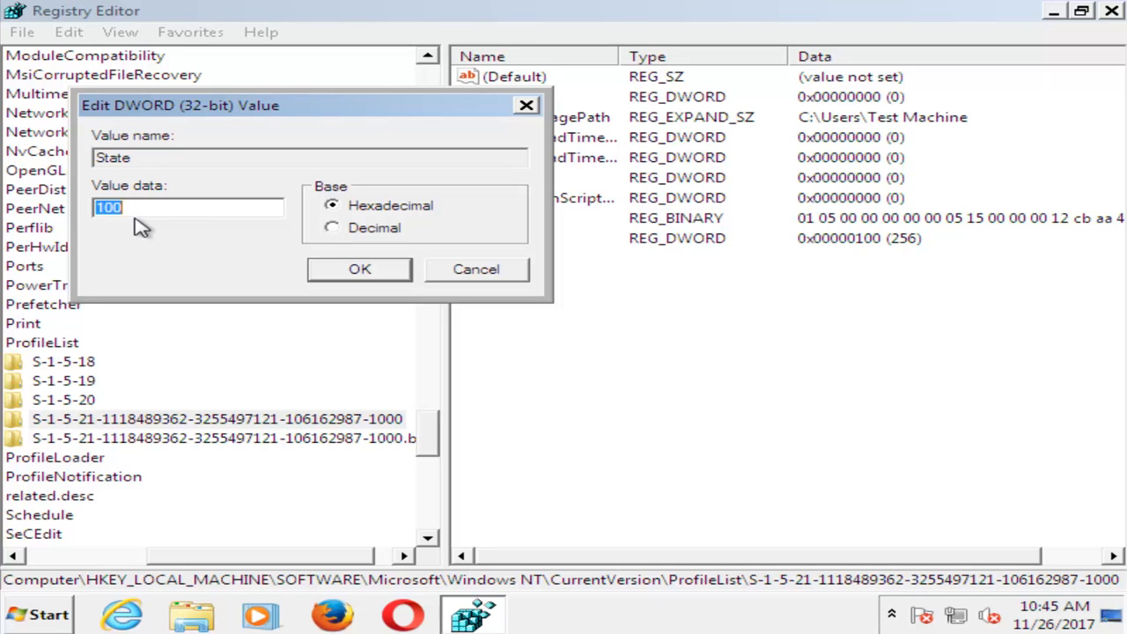
{"action": "type", "text": "0"}
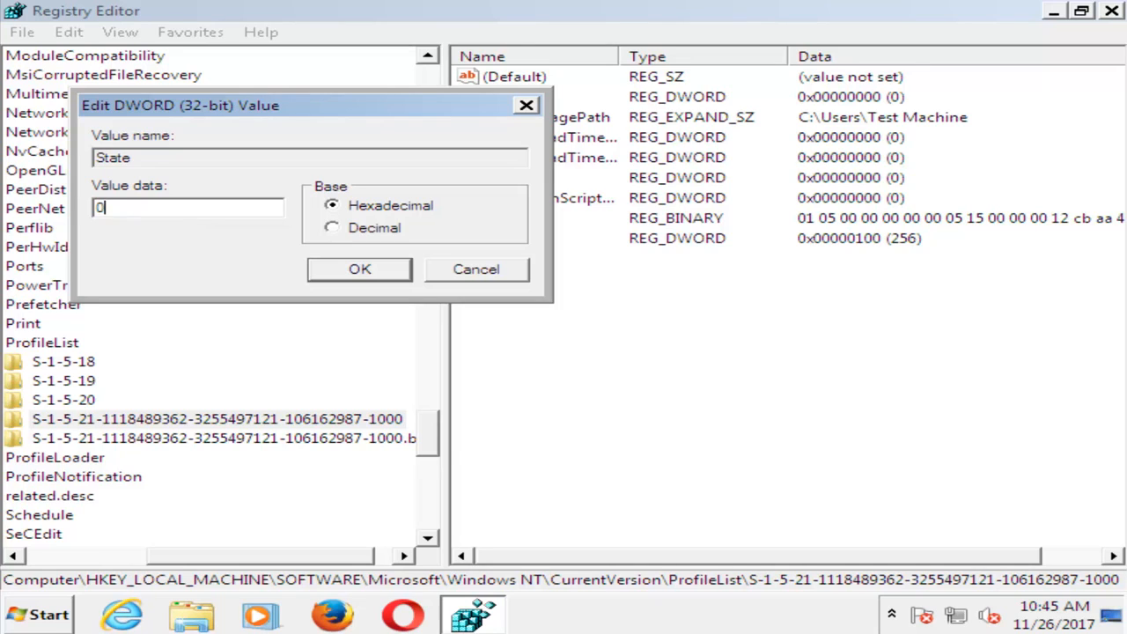
{"action": "left_click", "coordinate": [360, 268]}
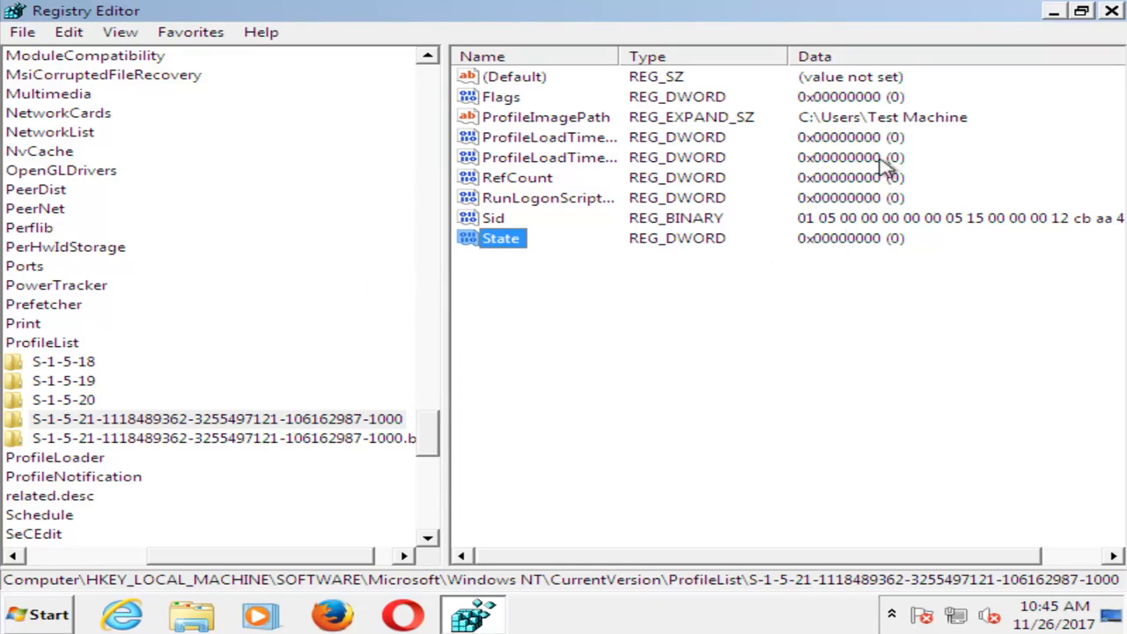
- Close Registry Editor and restart the PC from the Start menu into normal Windows
{"action": "left_click", "coordinate": [1111, 10]}
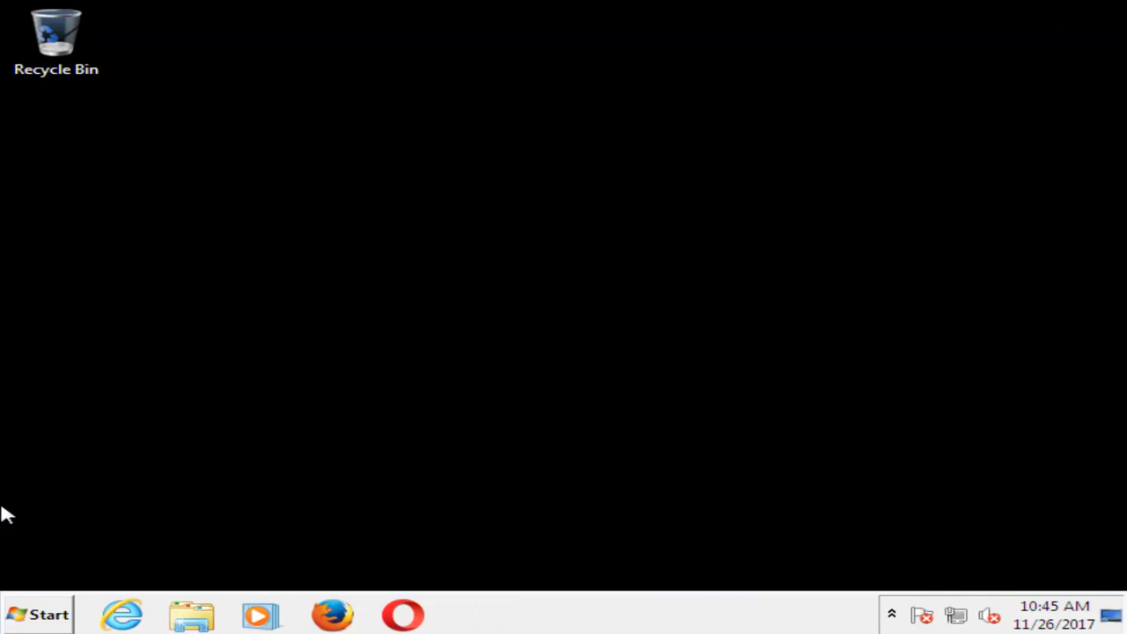
{"action": "left_click", "coordinate": [39, 613]}
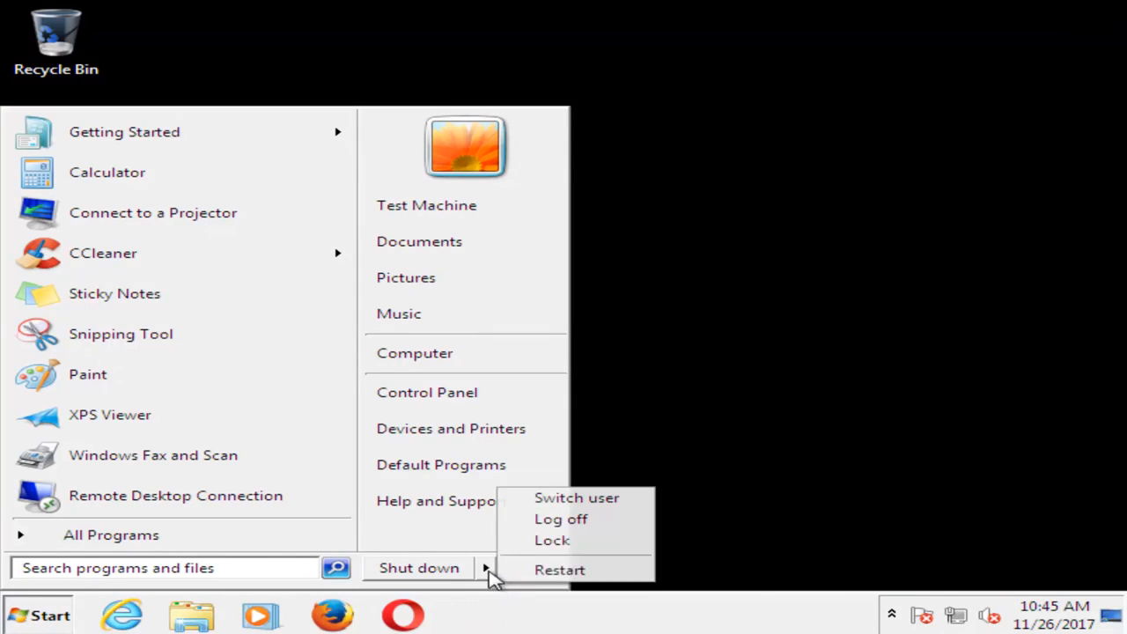
{"action": "left_click", "coordinate": [419, 567]}
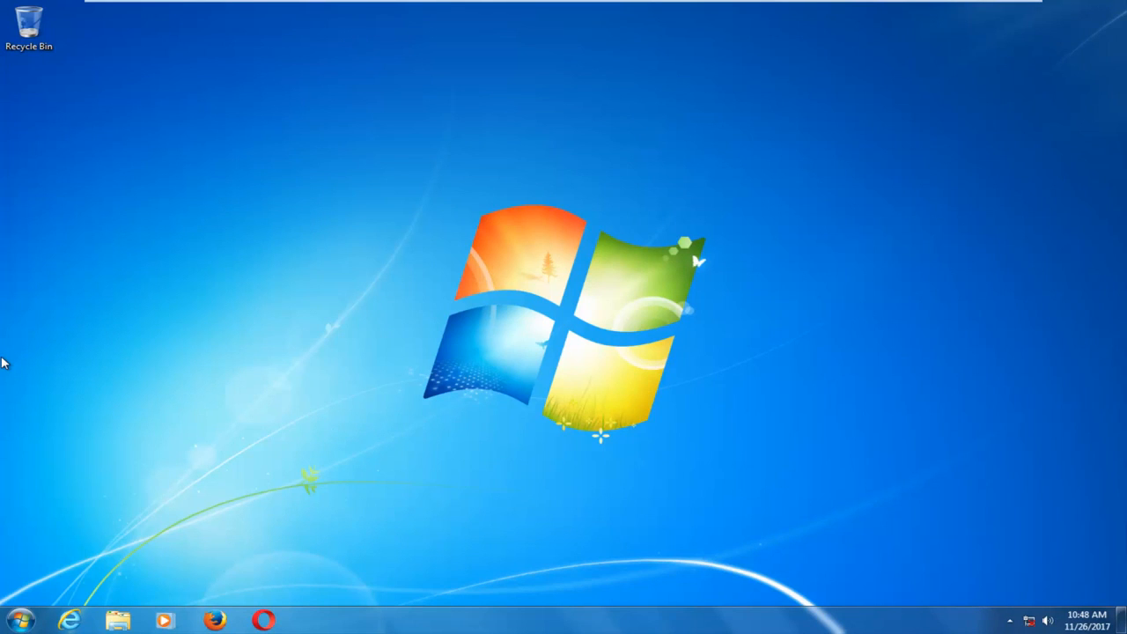
{"action": "mouse_move", "coordinate": [599, 274]}
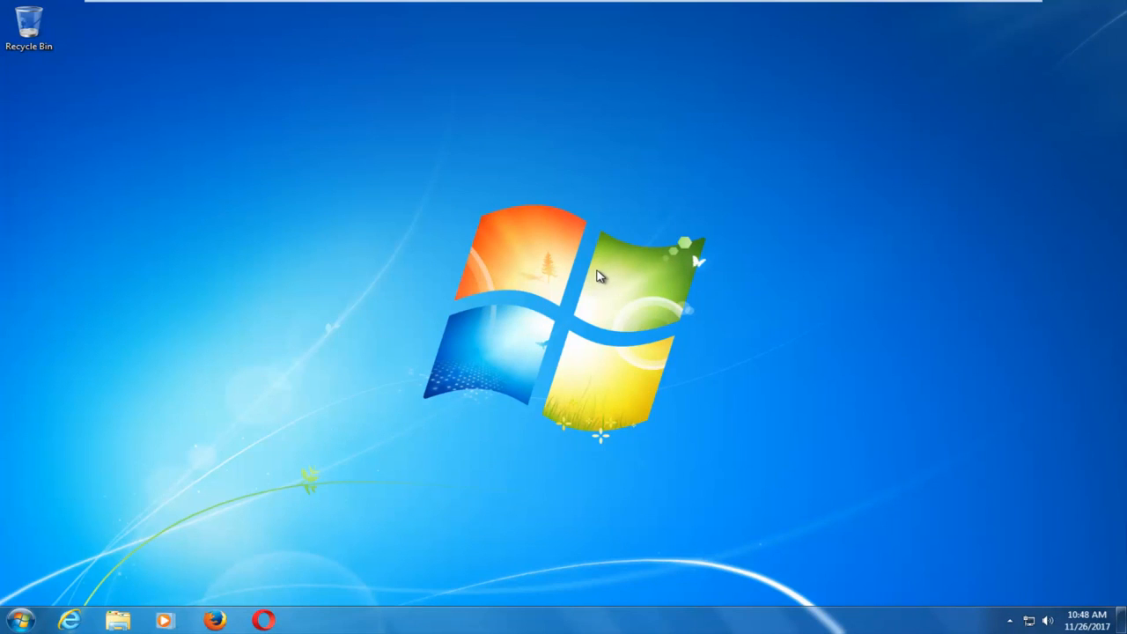
{"action": "mouse_move", "coordinate": [579, 279]}
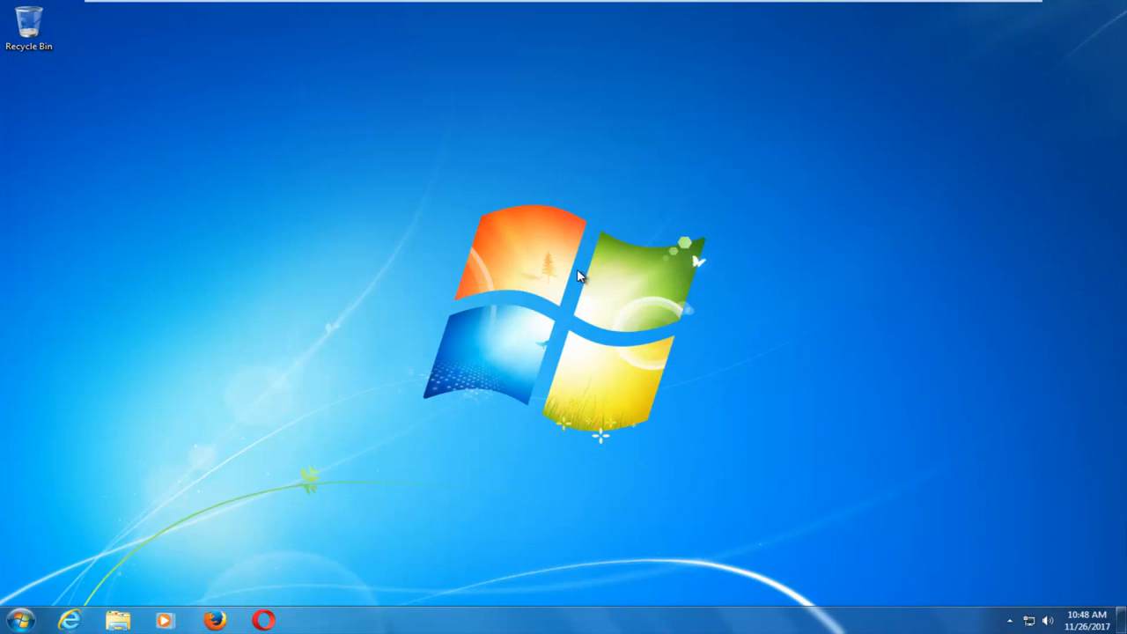